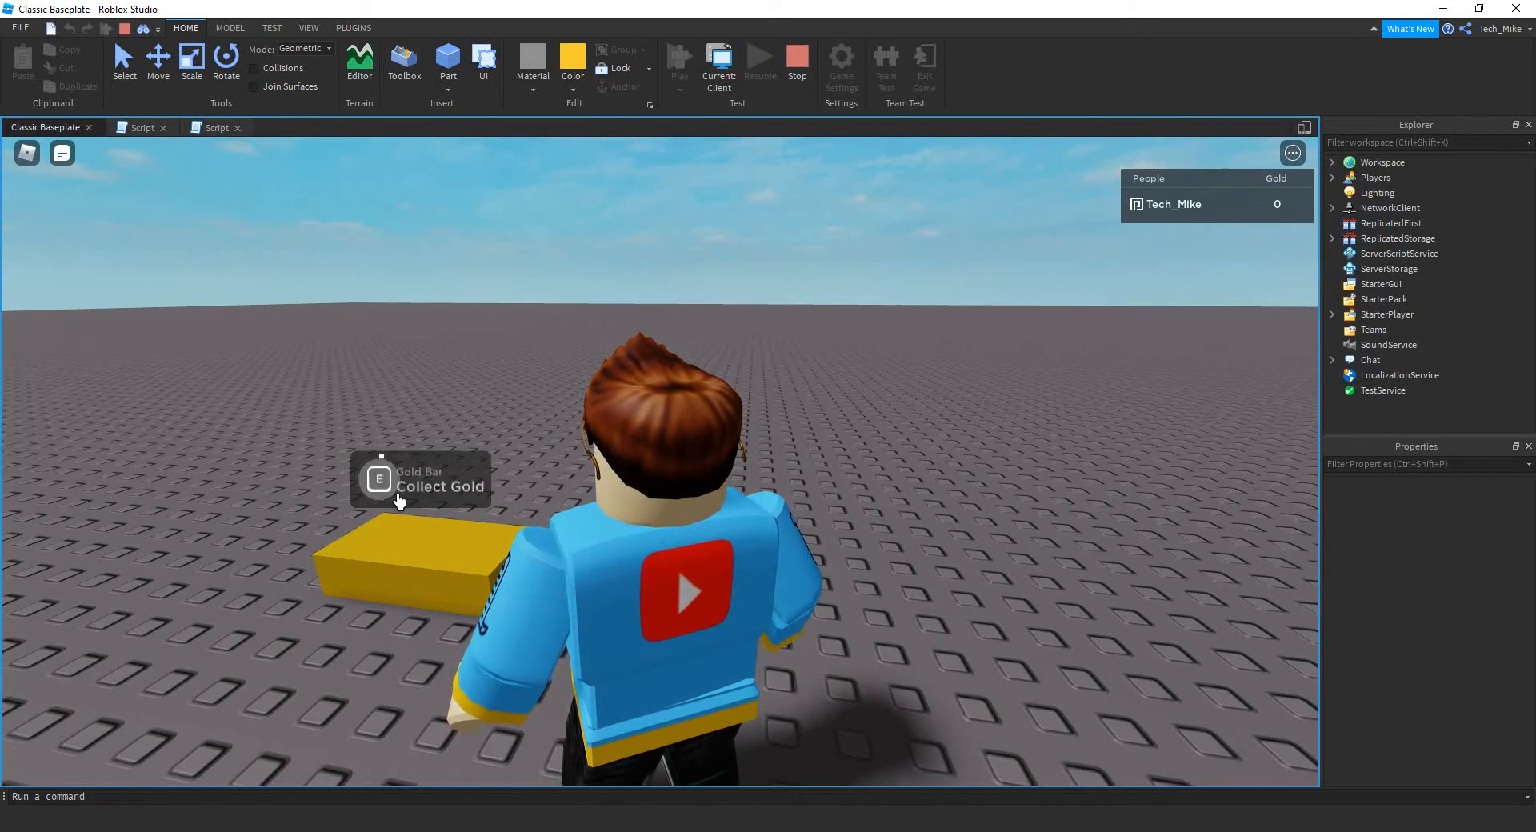
Press E at the gold bar to collect 1 Gold, then stop the playtest
key(e)
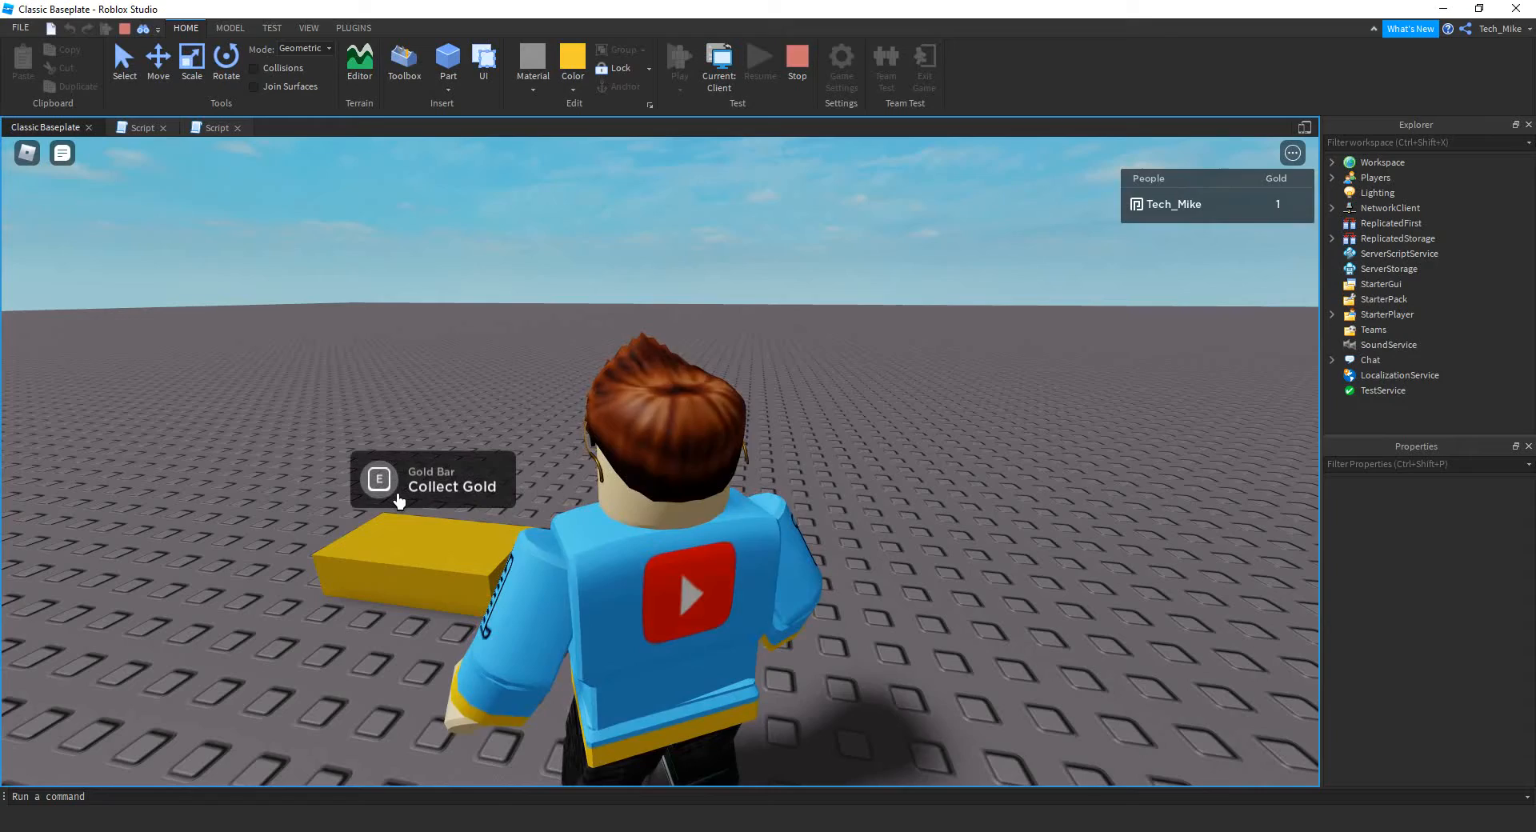
click(796, 61)
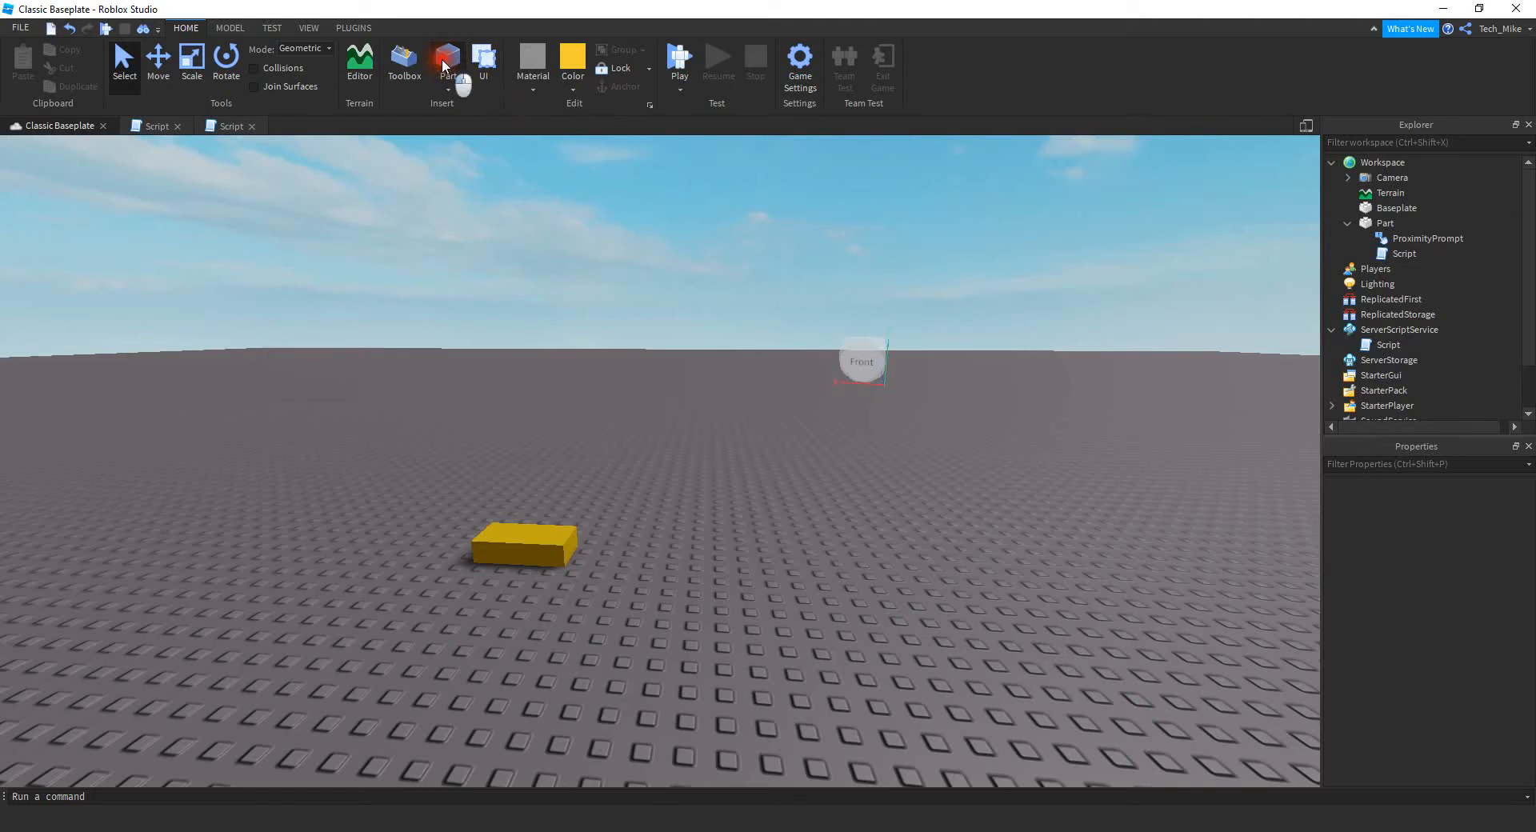
Insert a new Part, select it in Explorer, and search its insert list for 'pro'
click(448, 59)
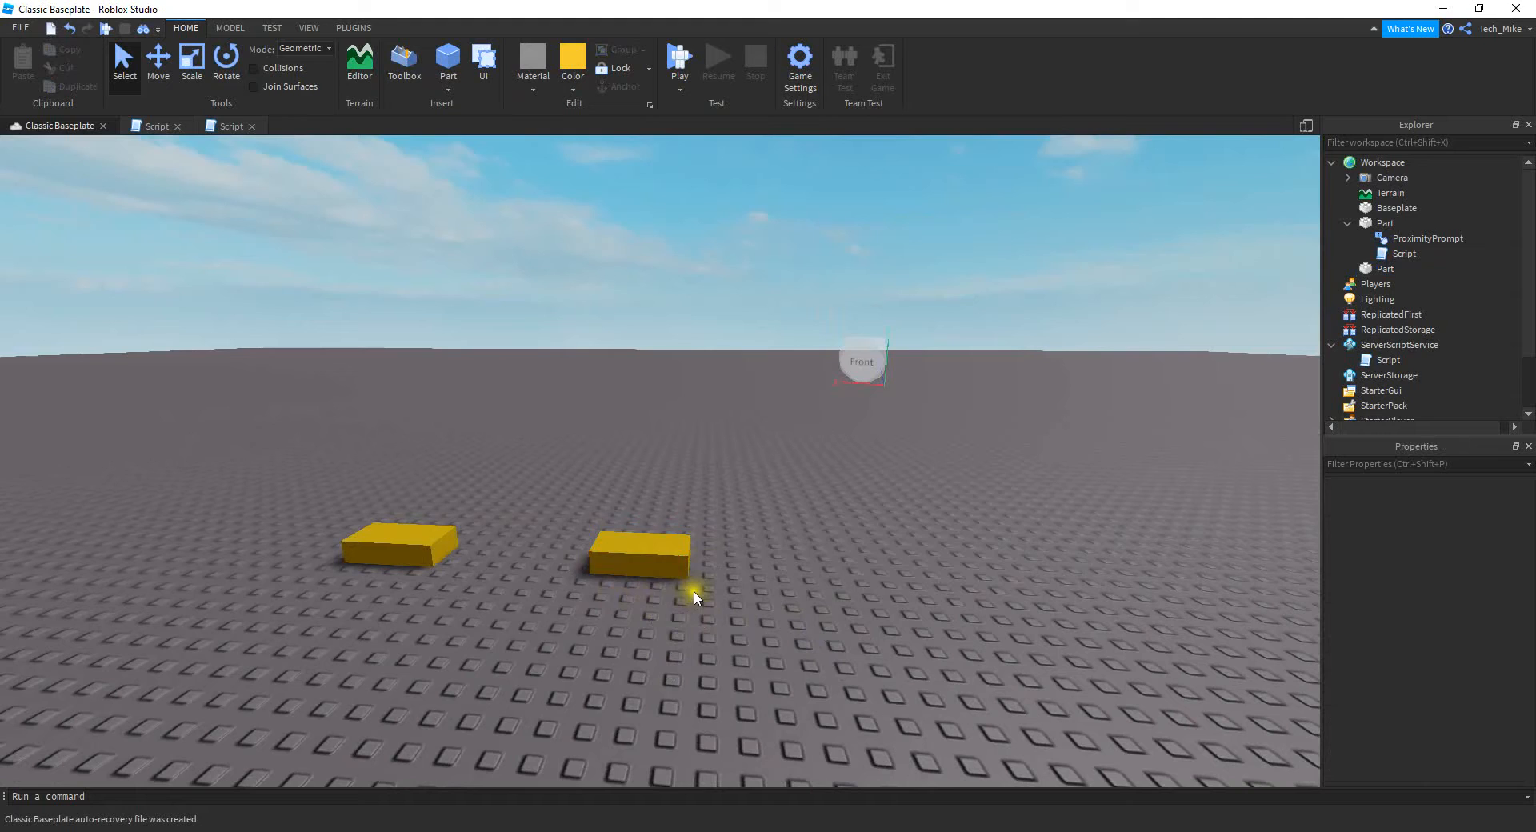
click(639, 558)
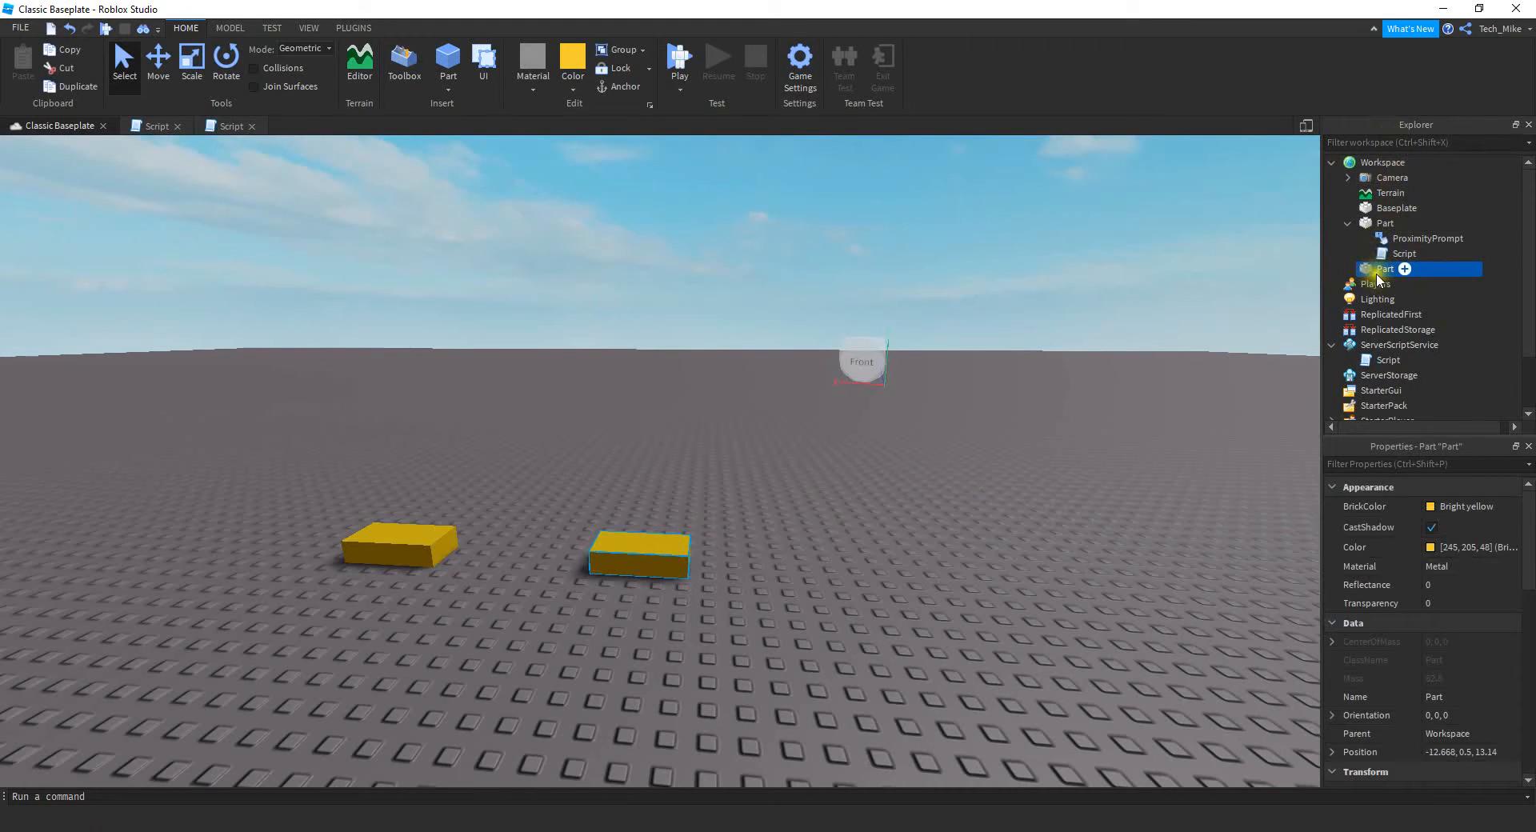
click(1404, 269)
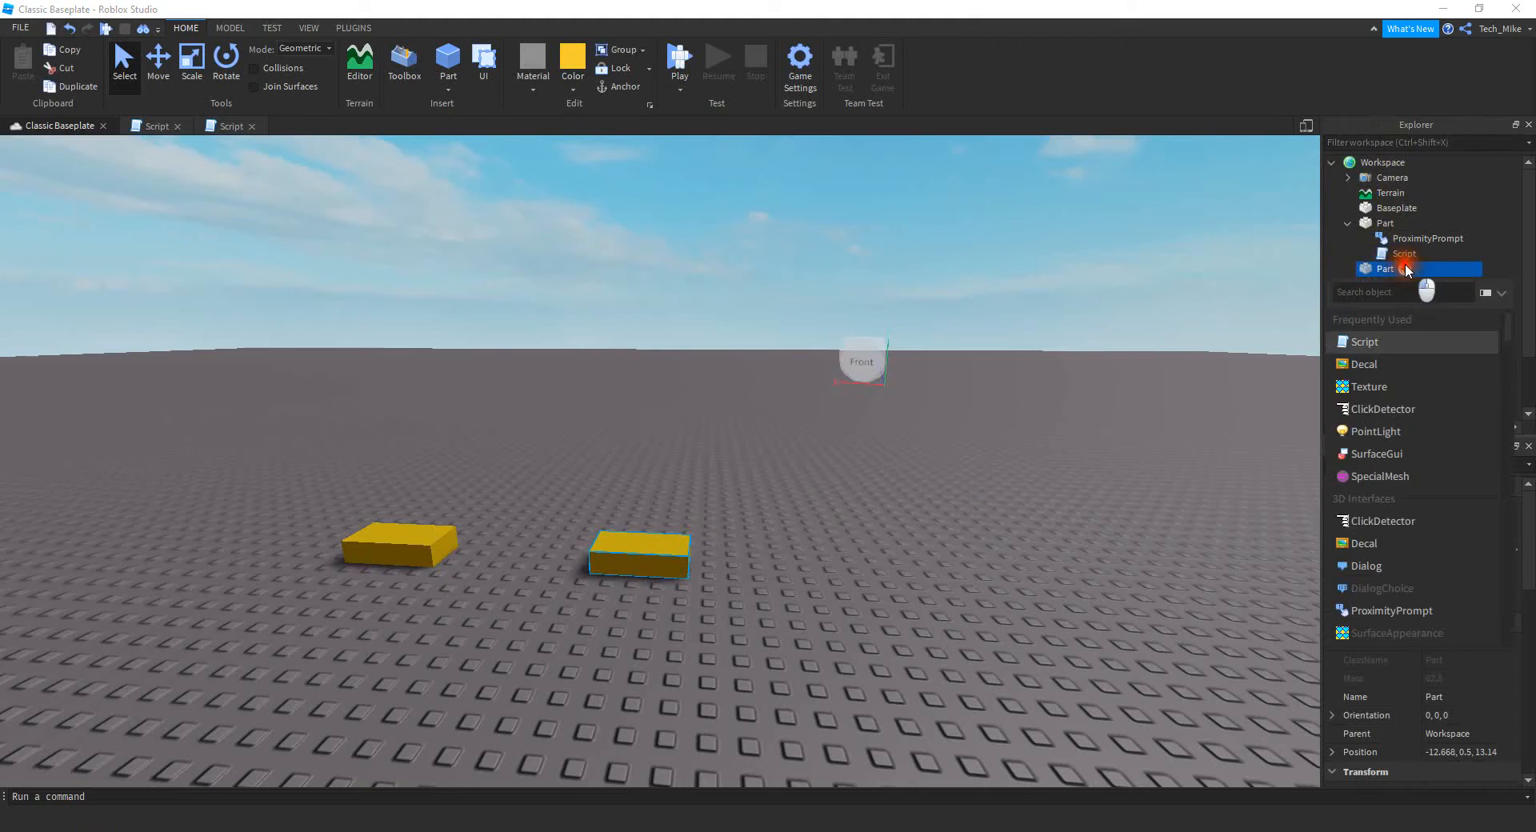
mouse_move(1387, 609)
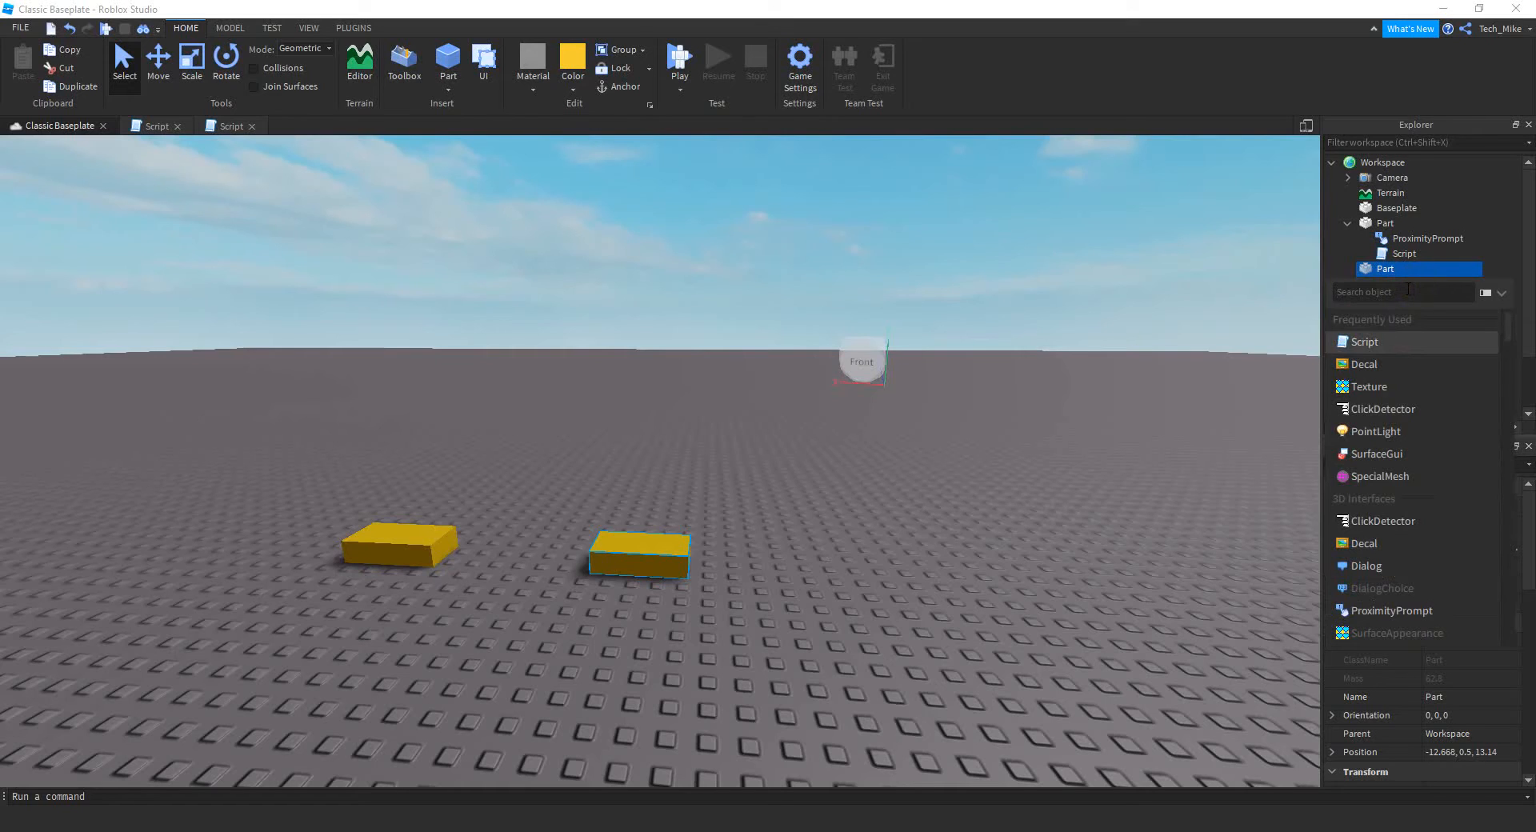
text(pro)
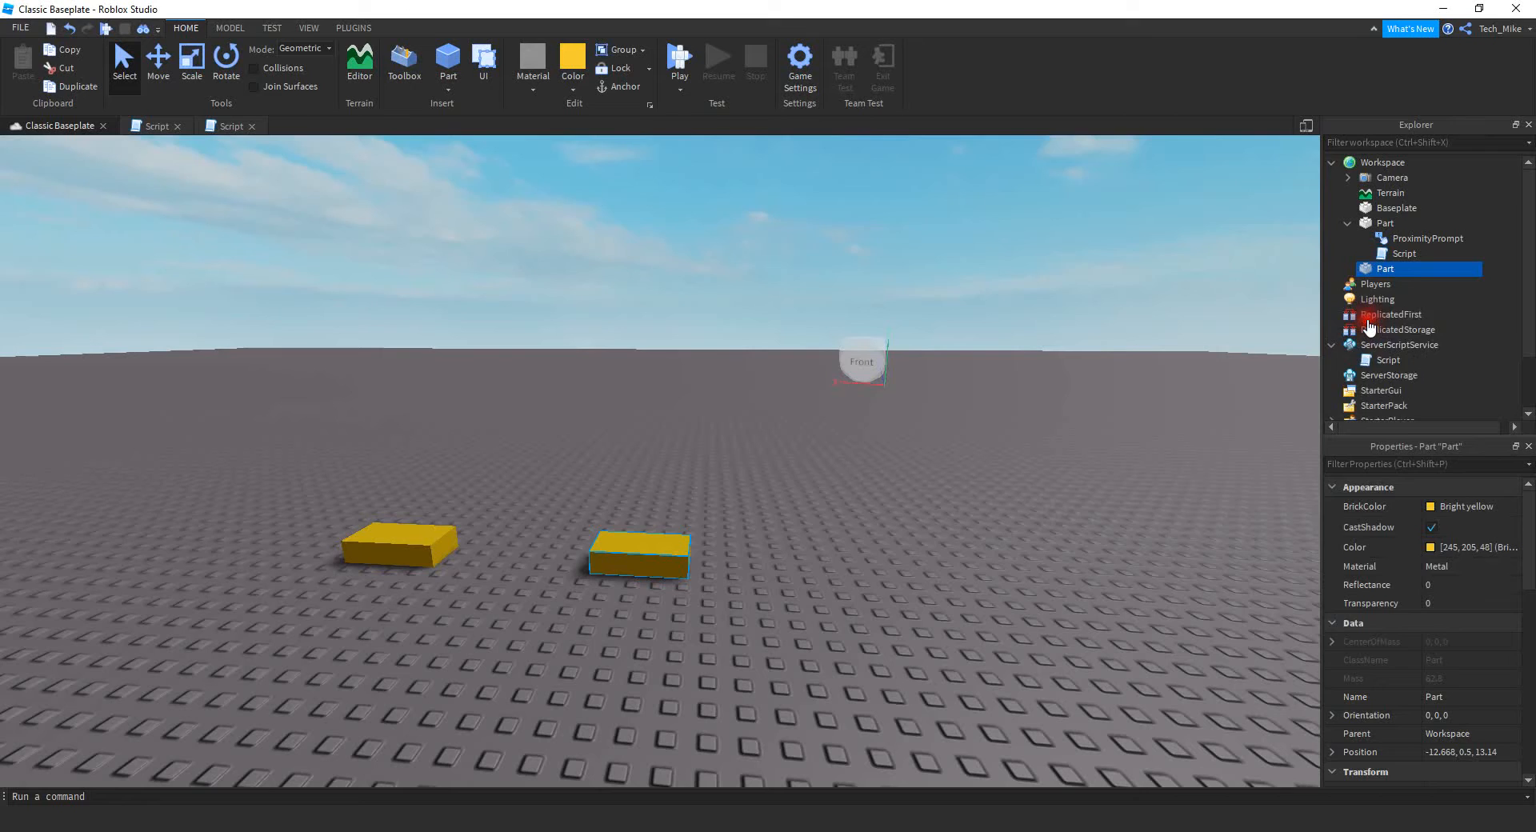
Add a ProximityPrompt to the new part and review its properties, keeping key E
click(1418, 284)
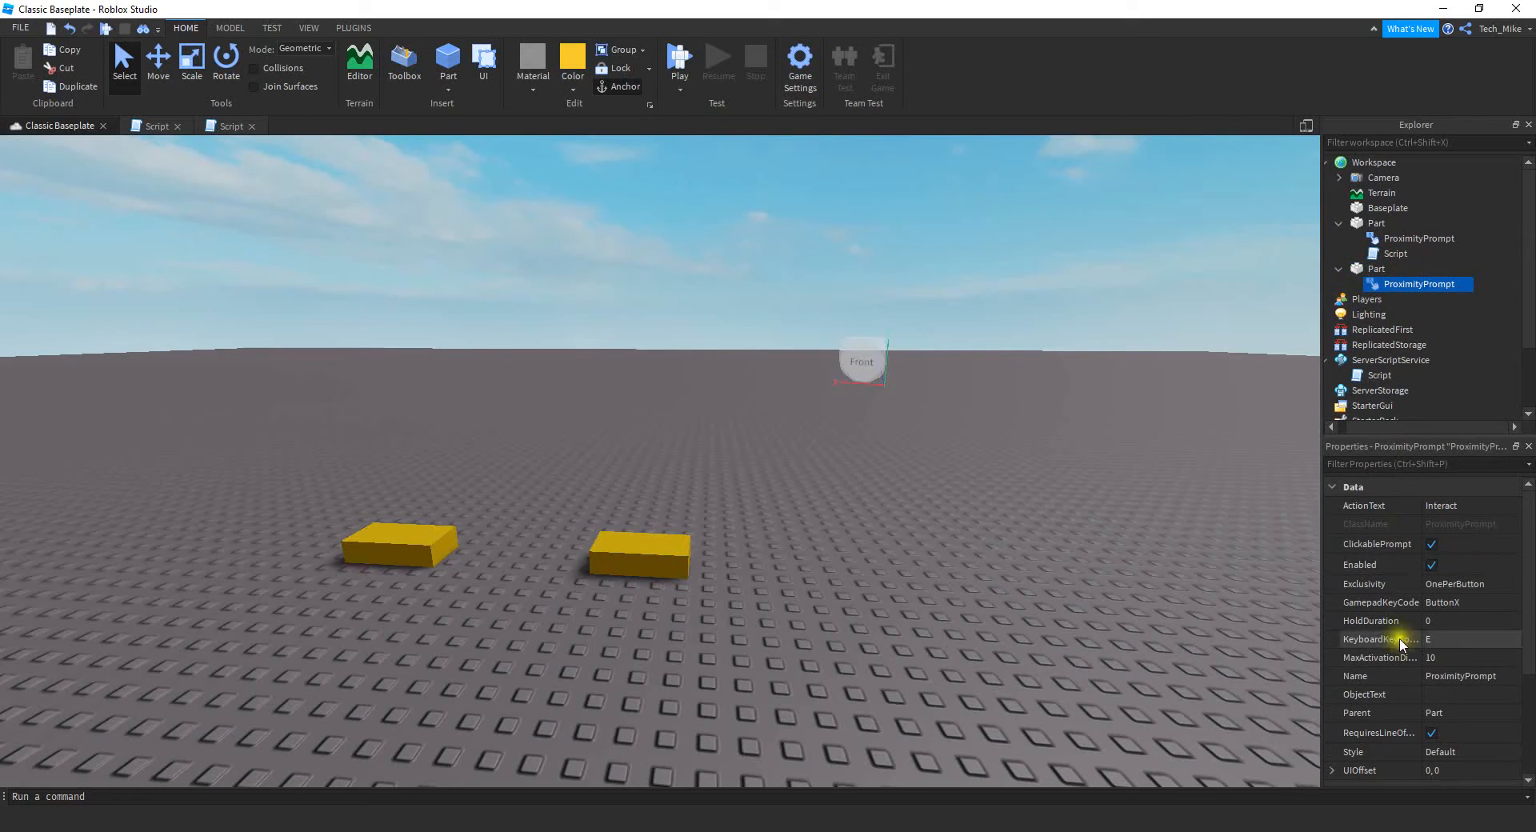
scroll(down, 3)
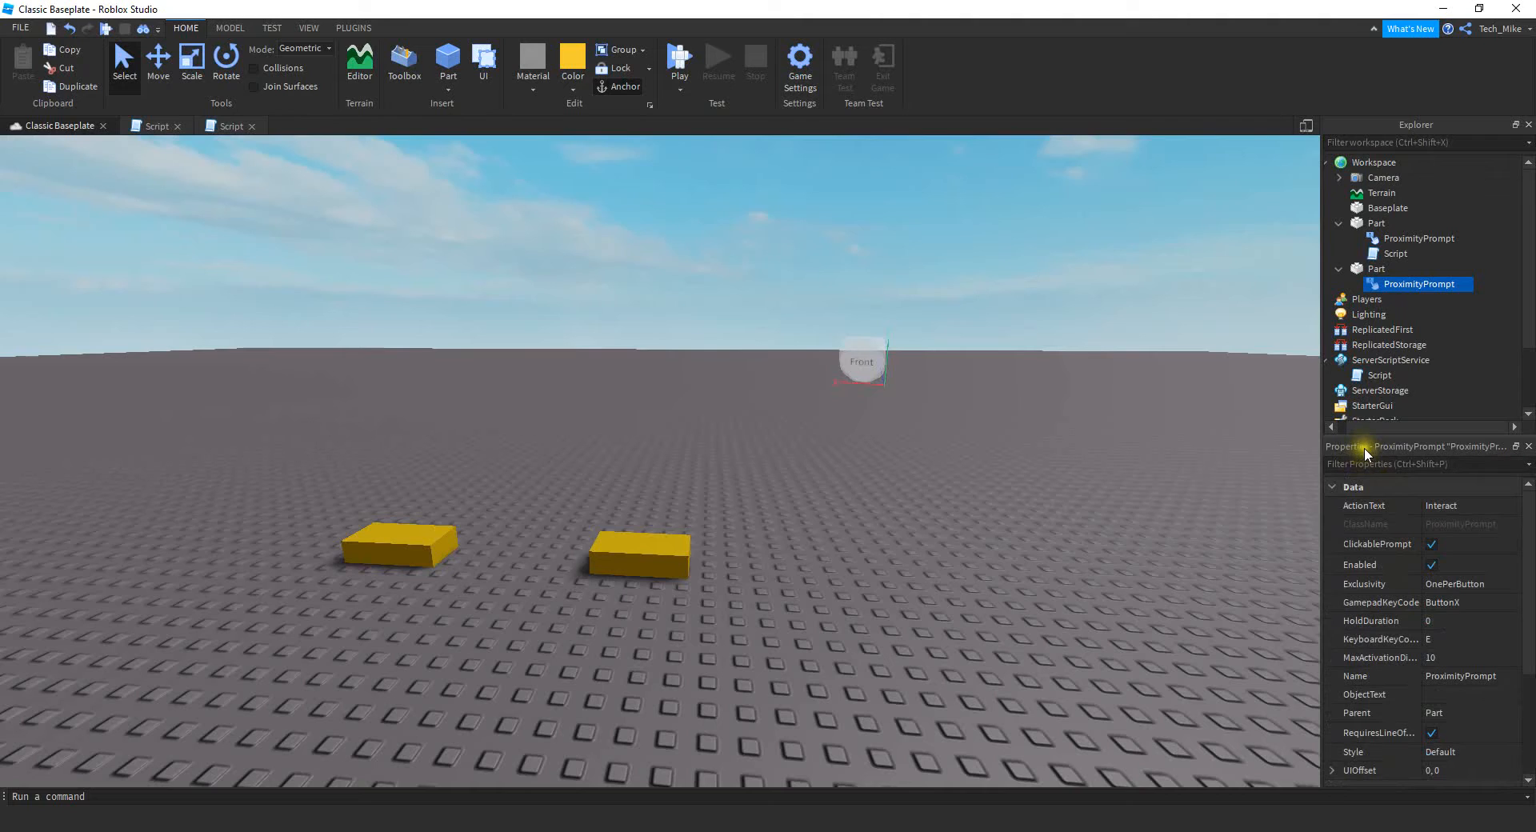
click(307, 27)
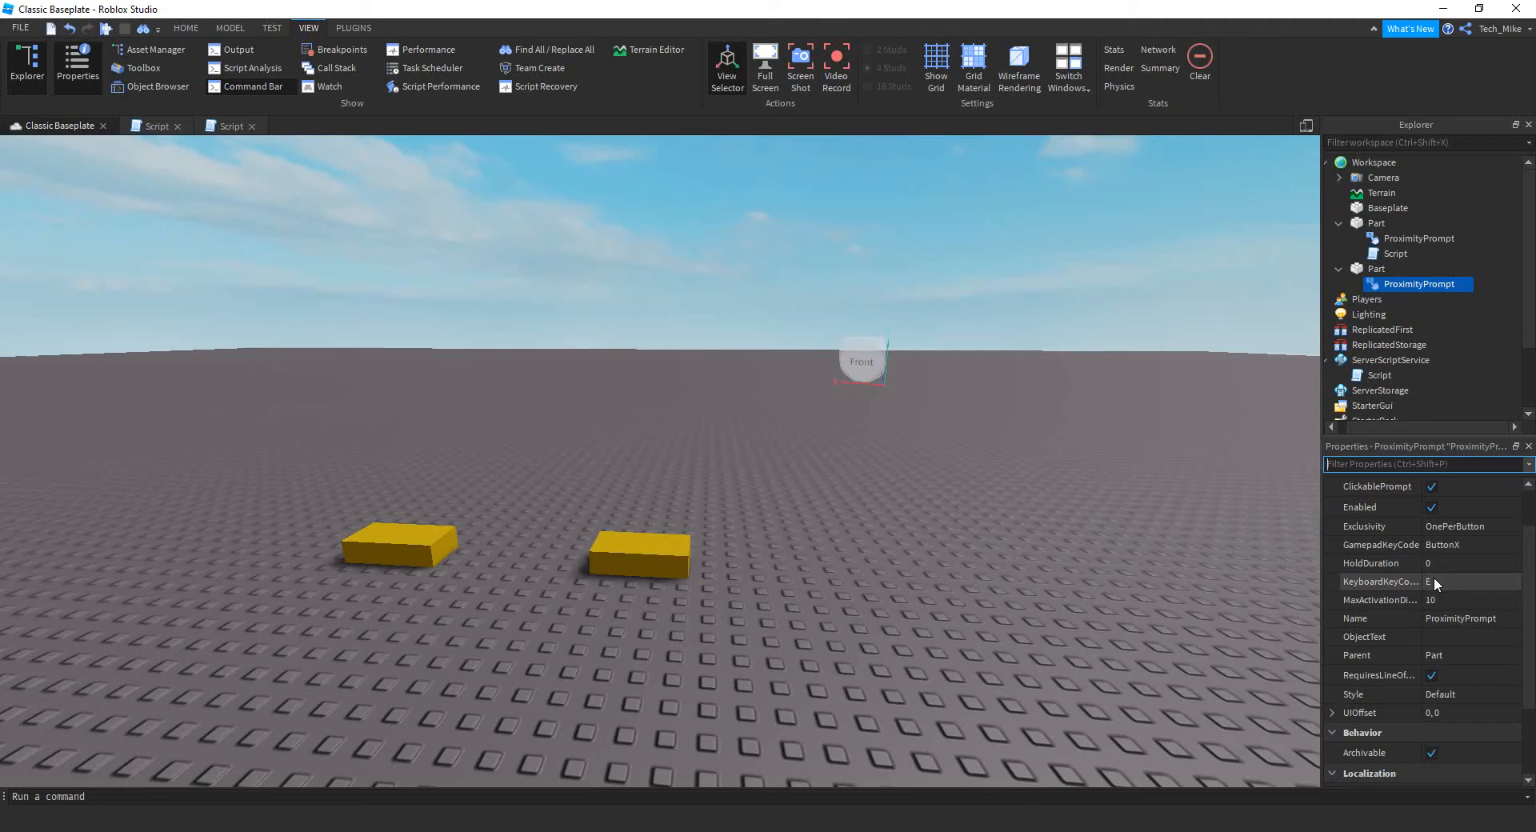
text(E)
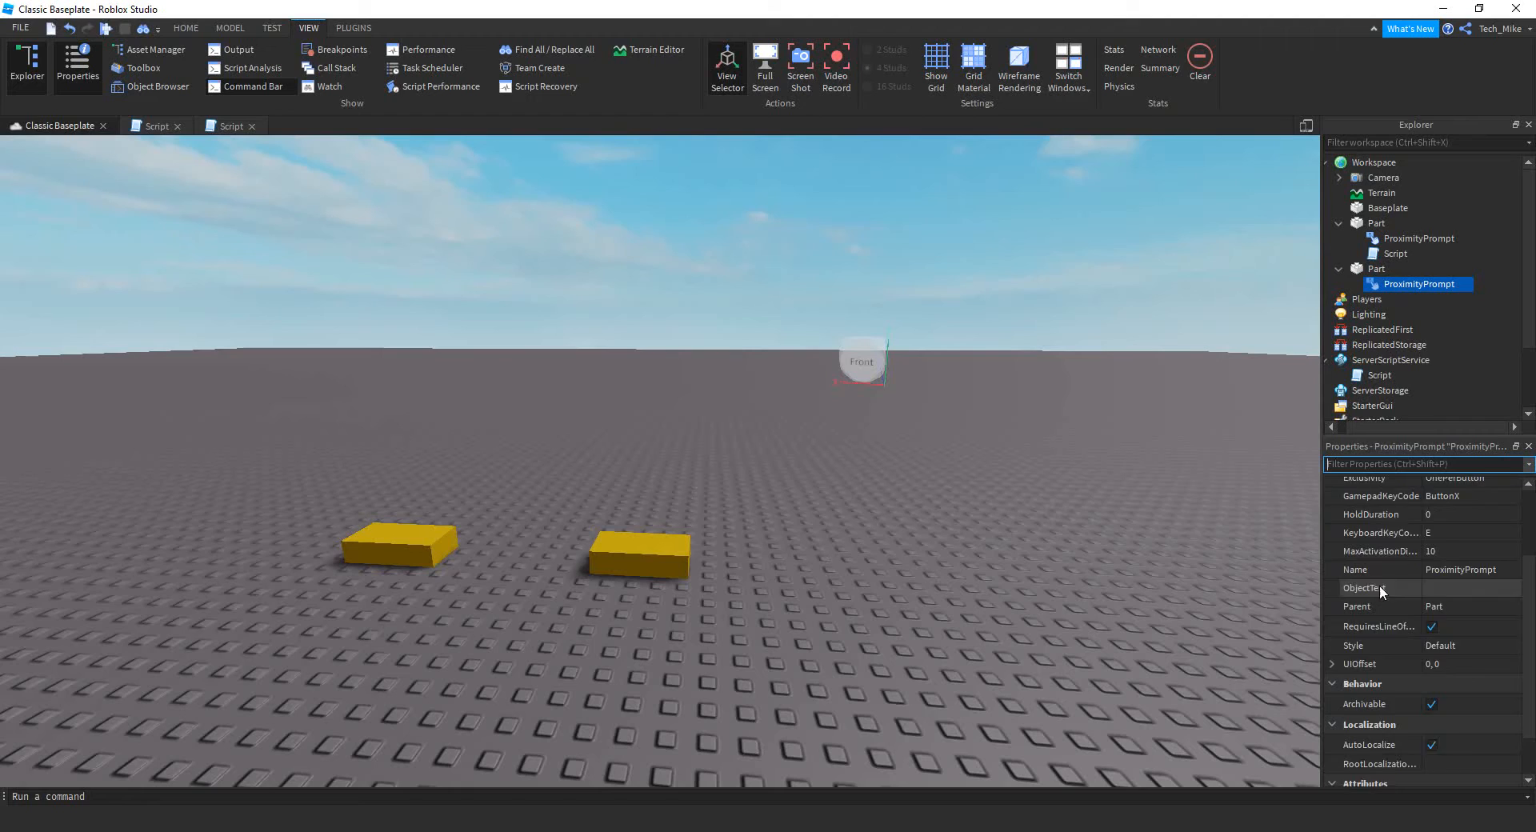
scroll(down, 3)
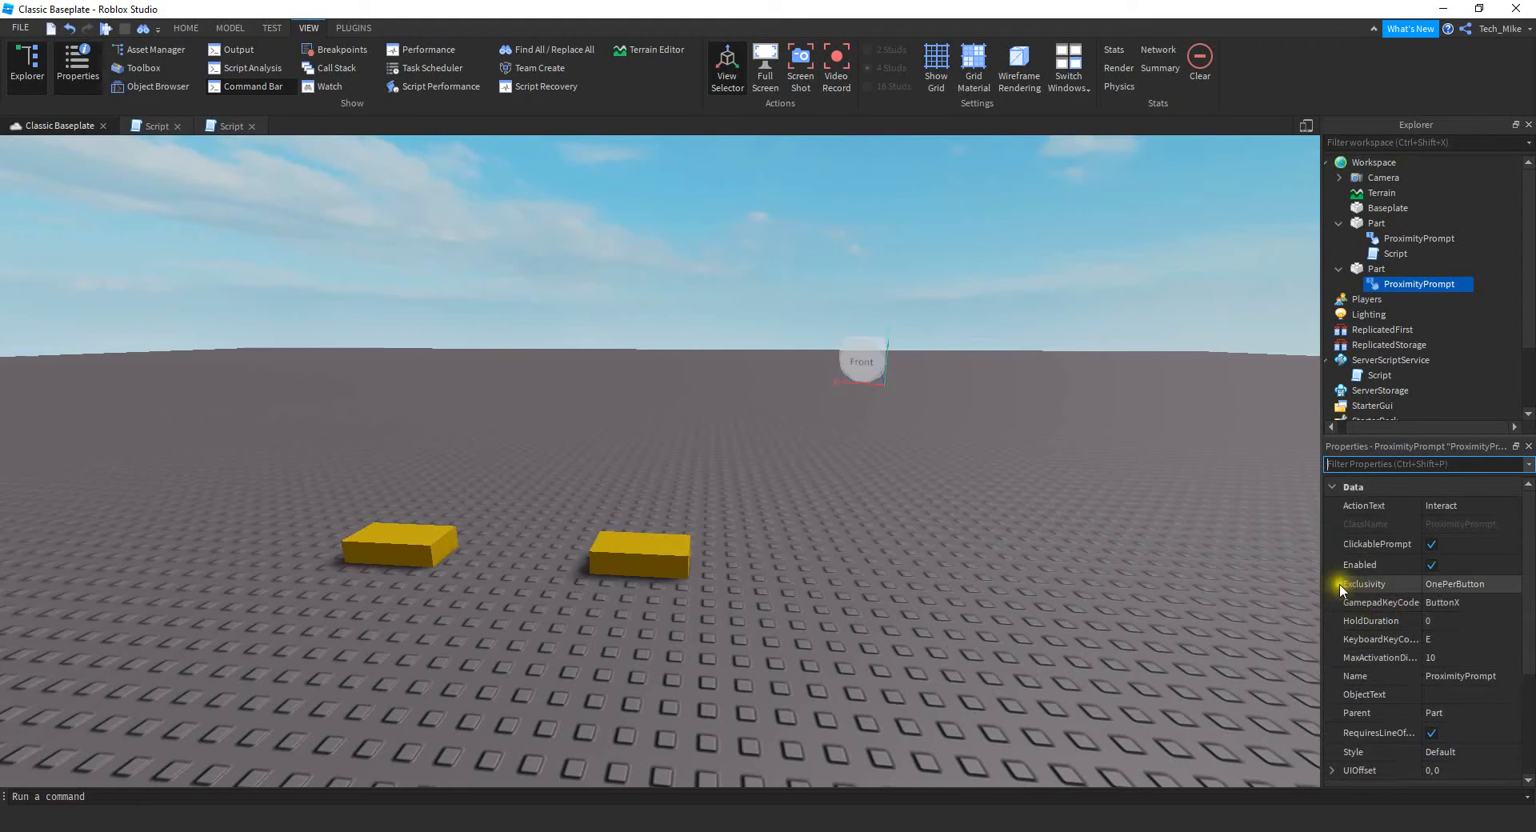
mouse_move(1365, 583)
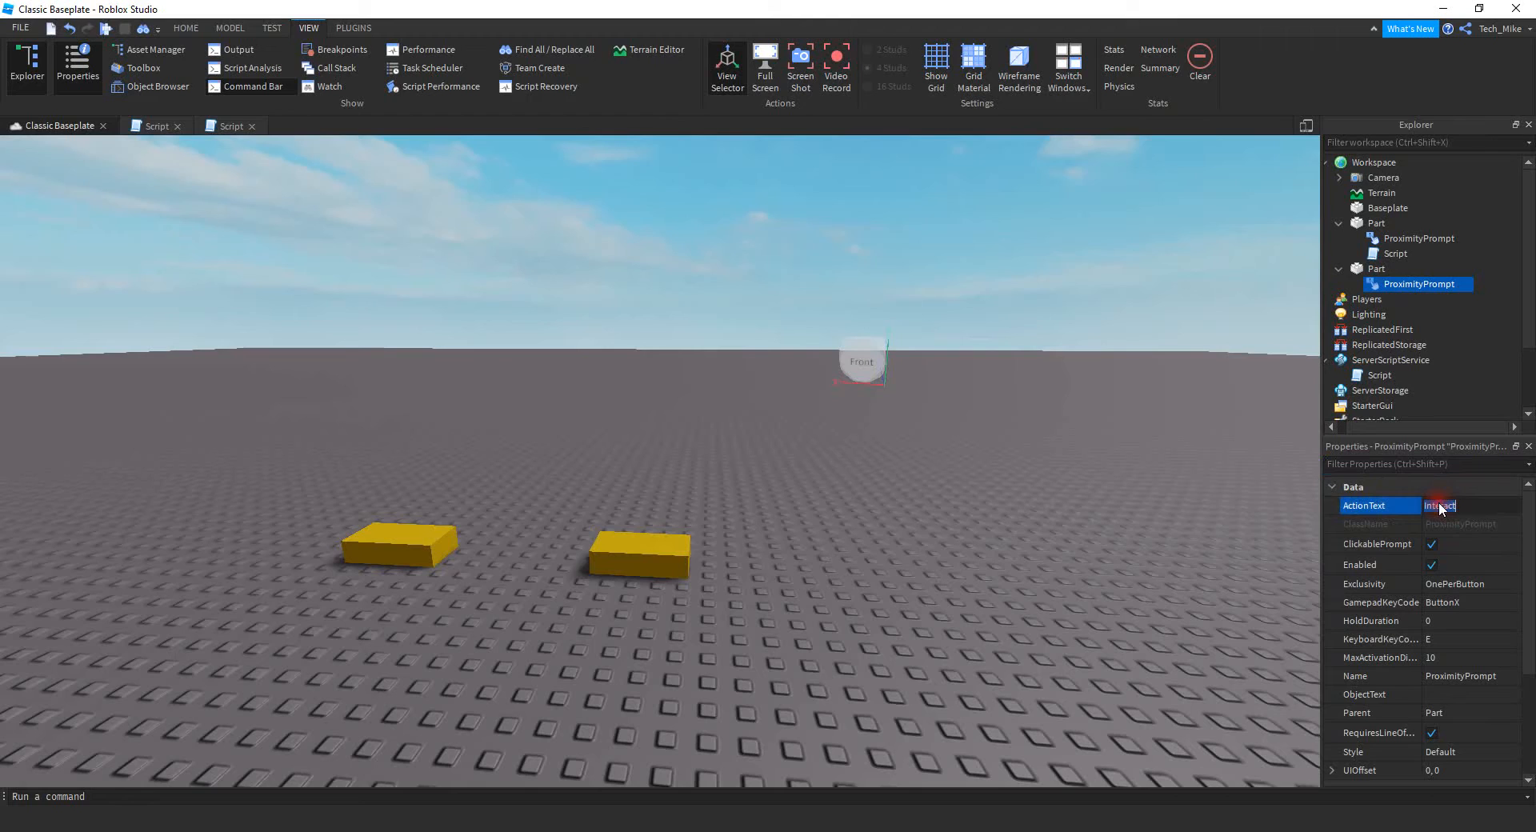
Set the prompt's ActionText to 'Collect' and its HoldDuration to 1
text(Collect)
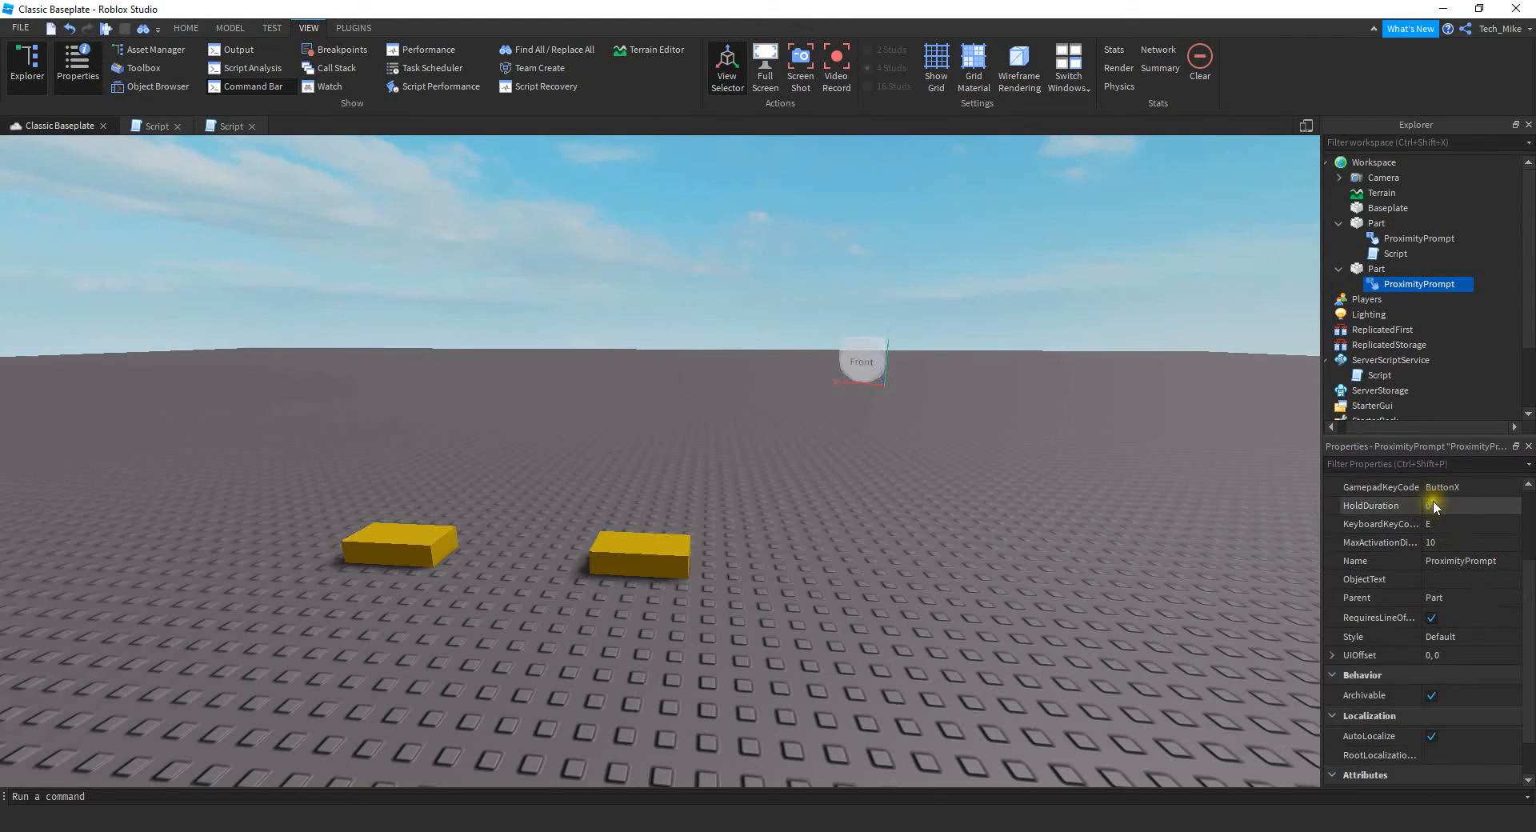
click(1469, 504)
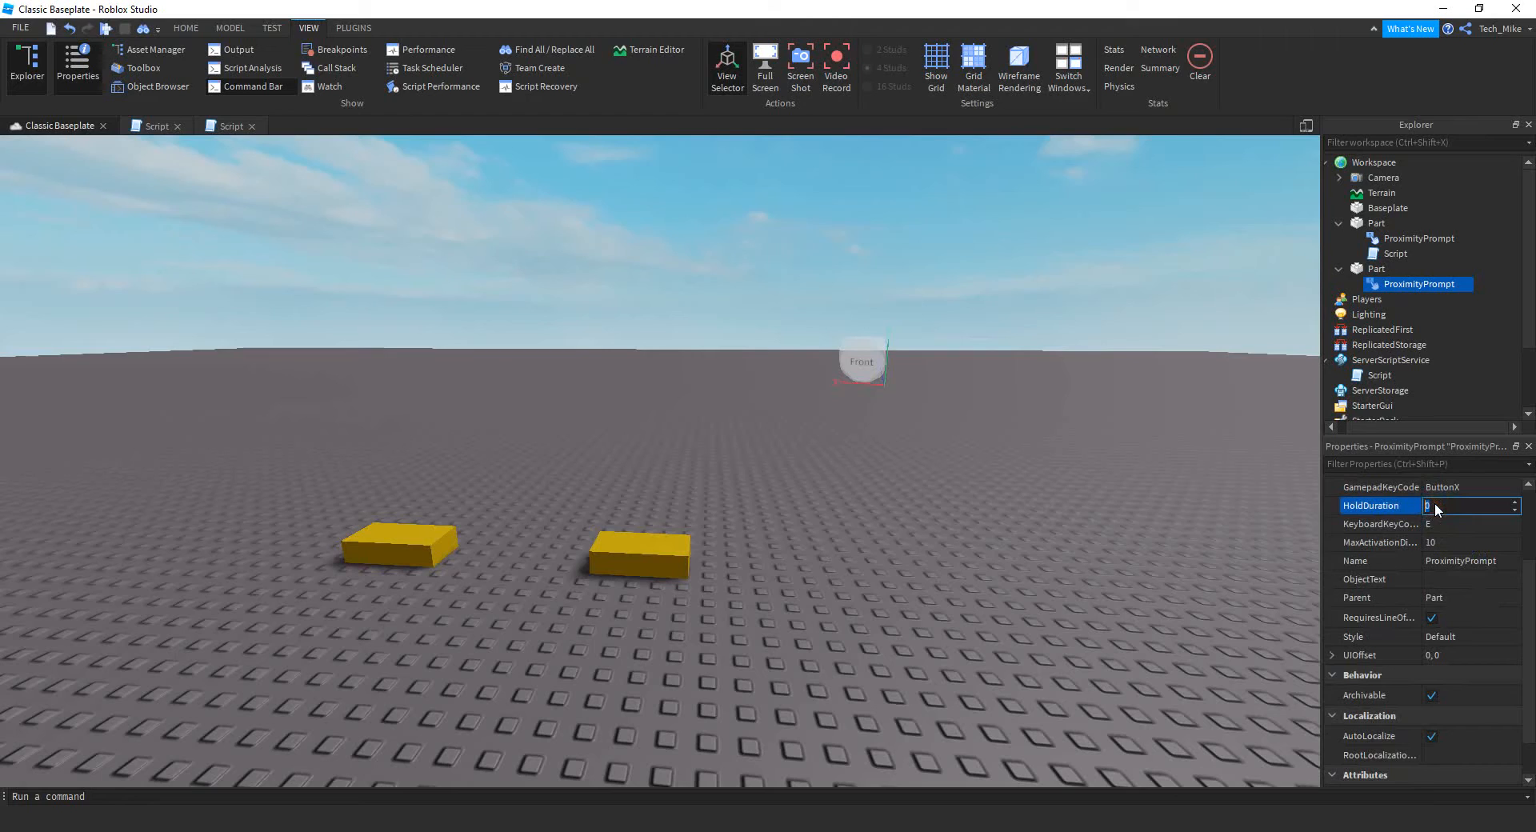
text(1)
text(50)
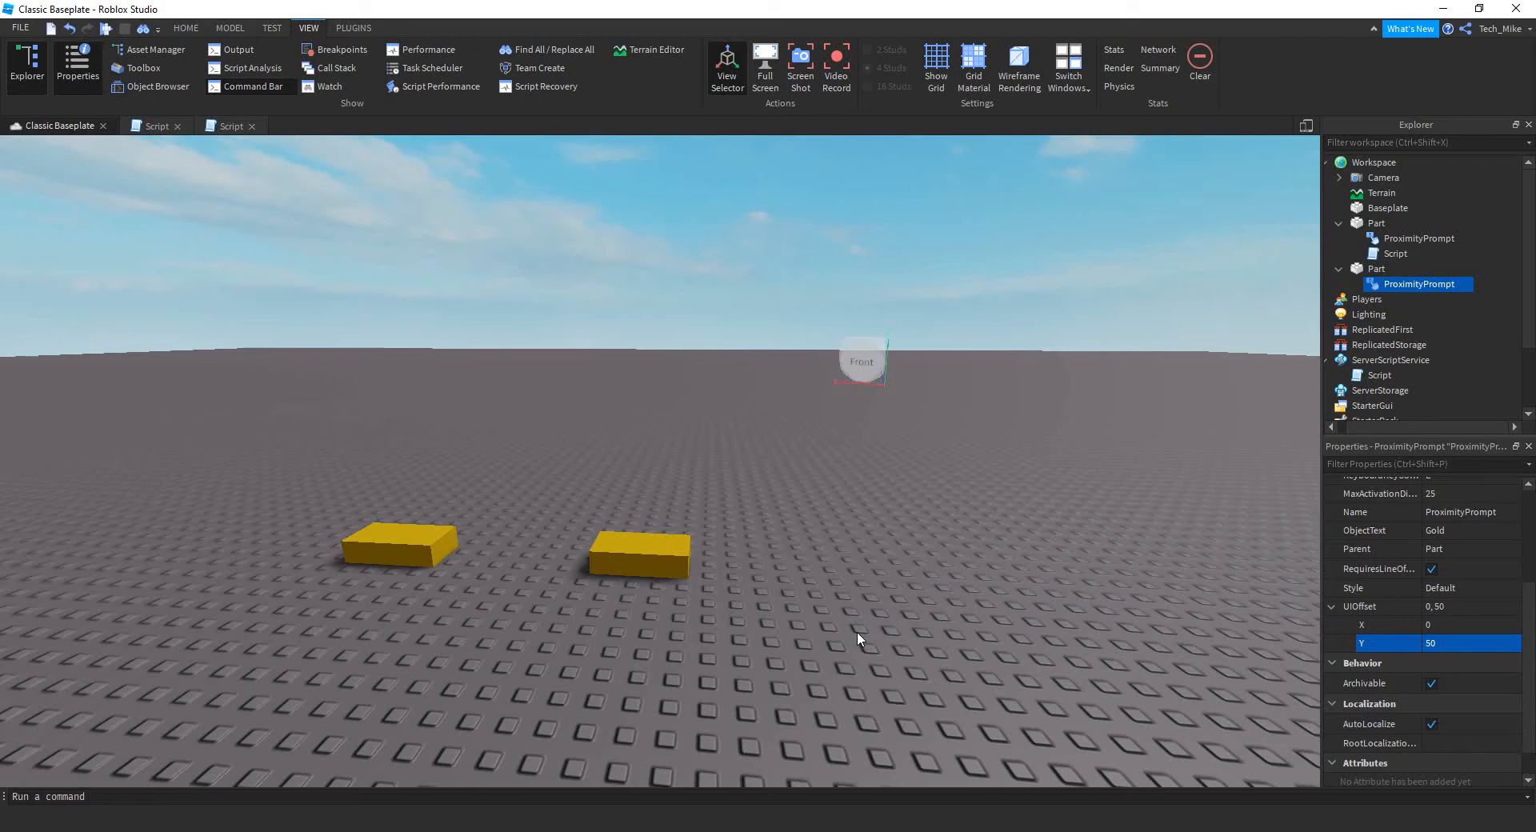
mouse_move(325, 156)
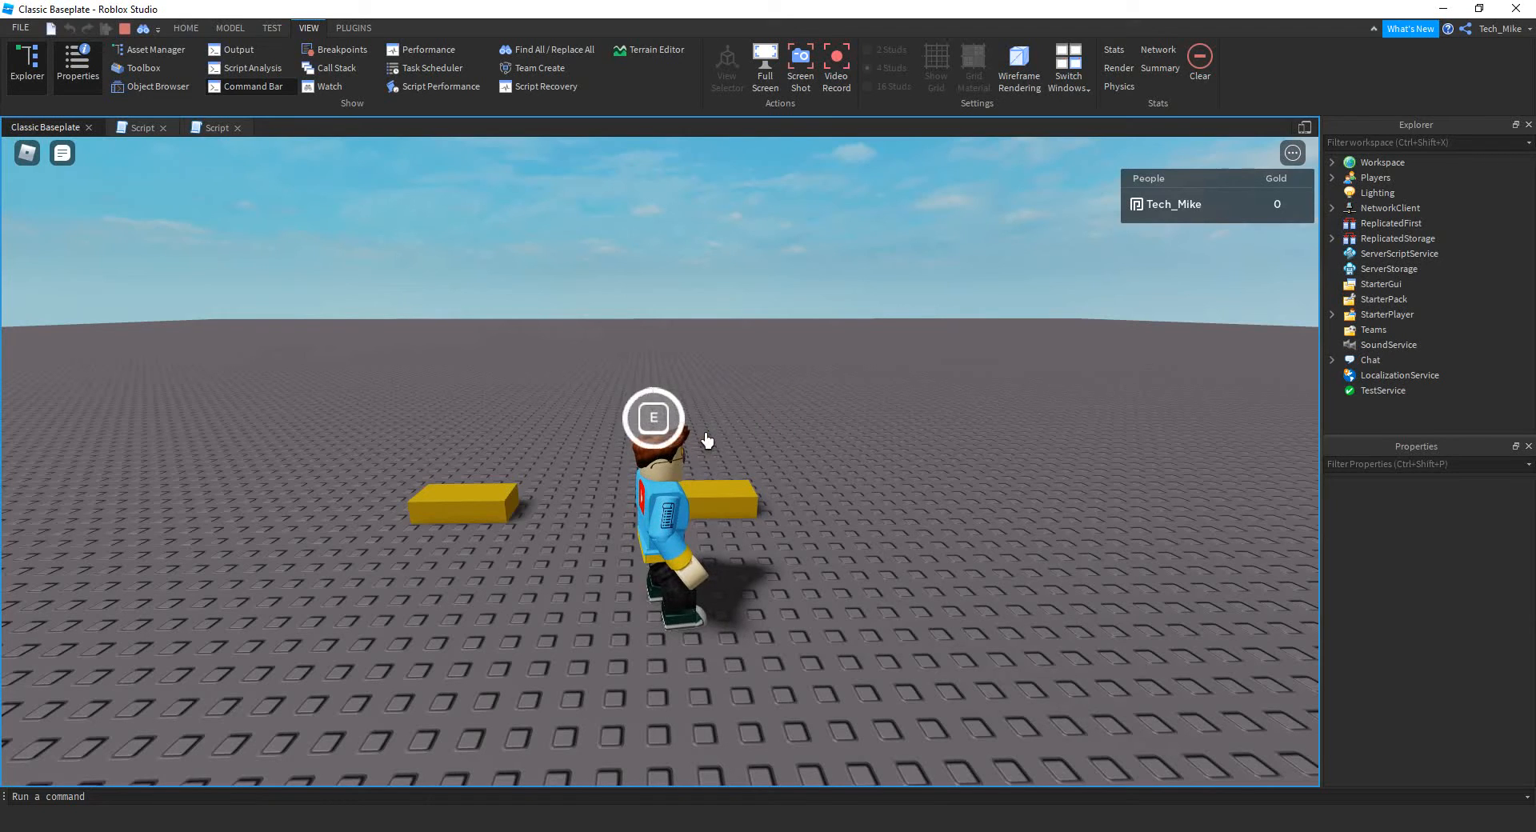
Press E at the new prompt to collect Gold, then end the playtest
key(e)
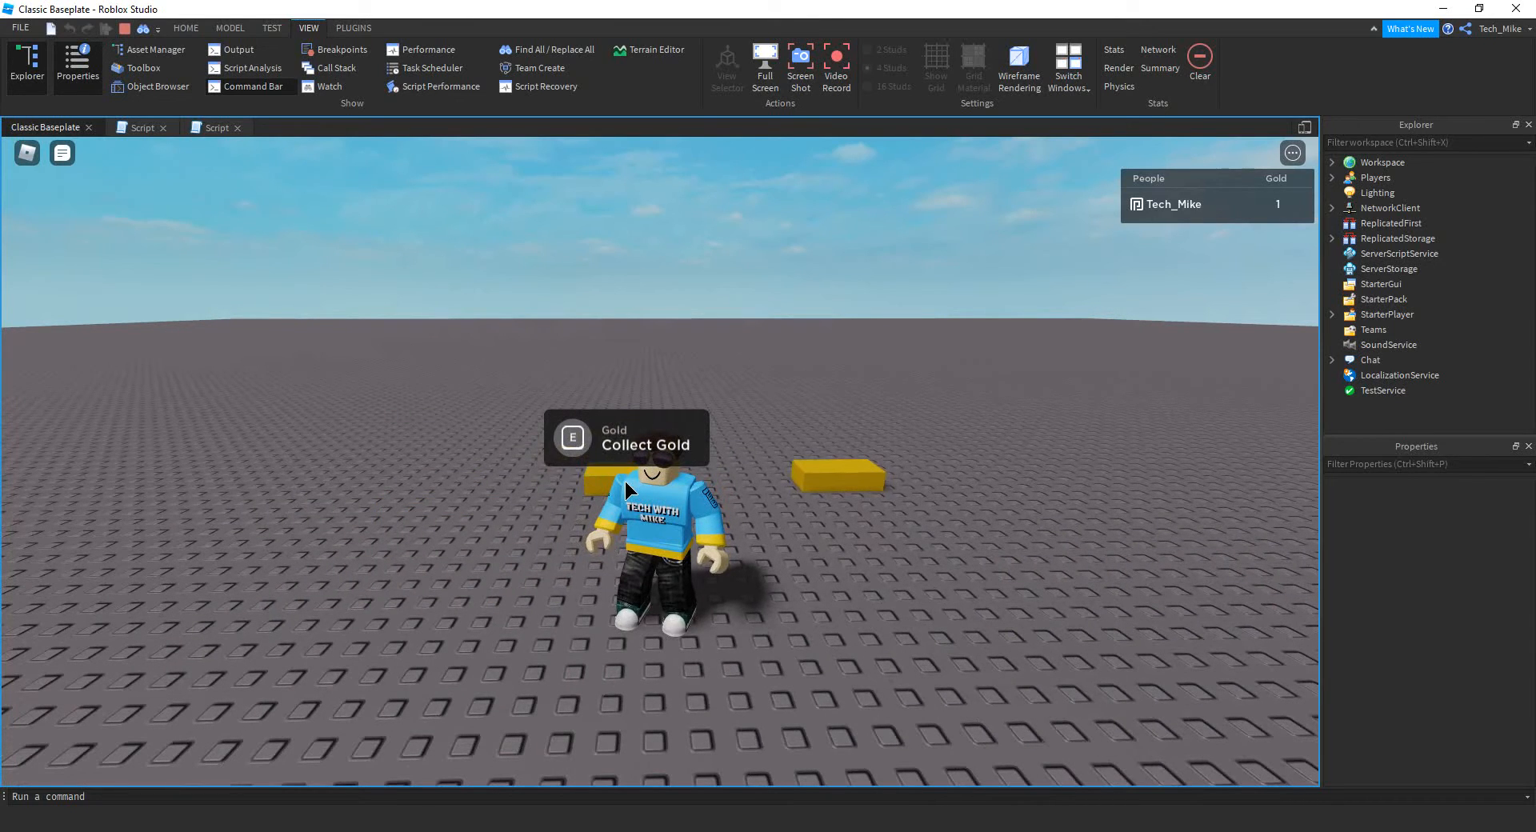
click(184, 27)
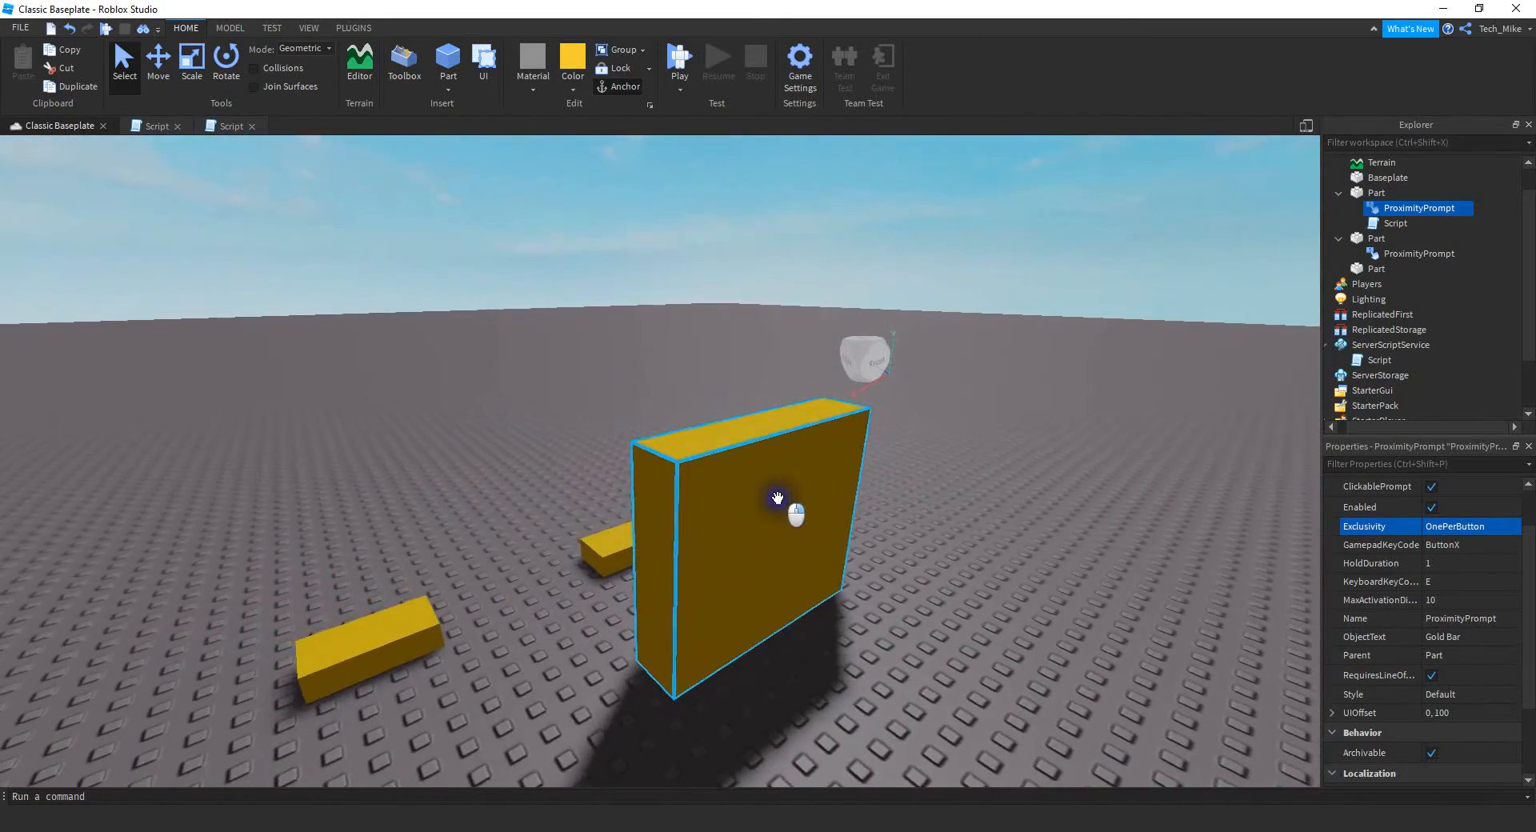
Start a playtest and activate the Collect Gold prompt beside the tall block
click(679, 56)
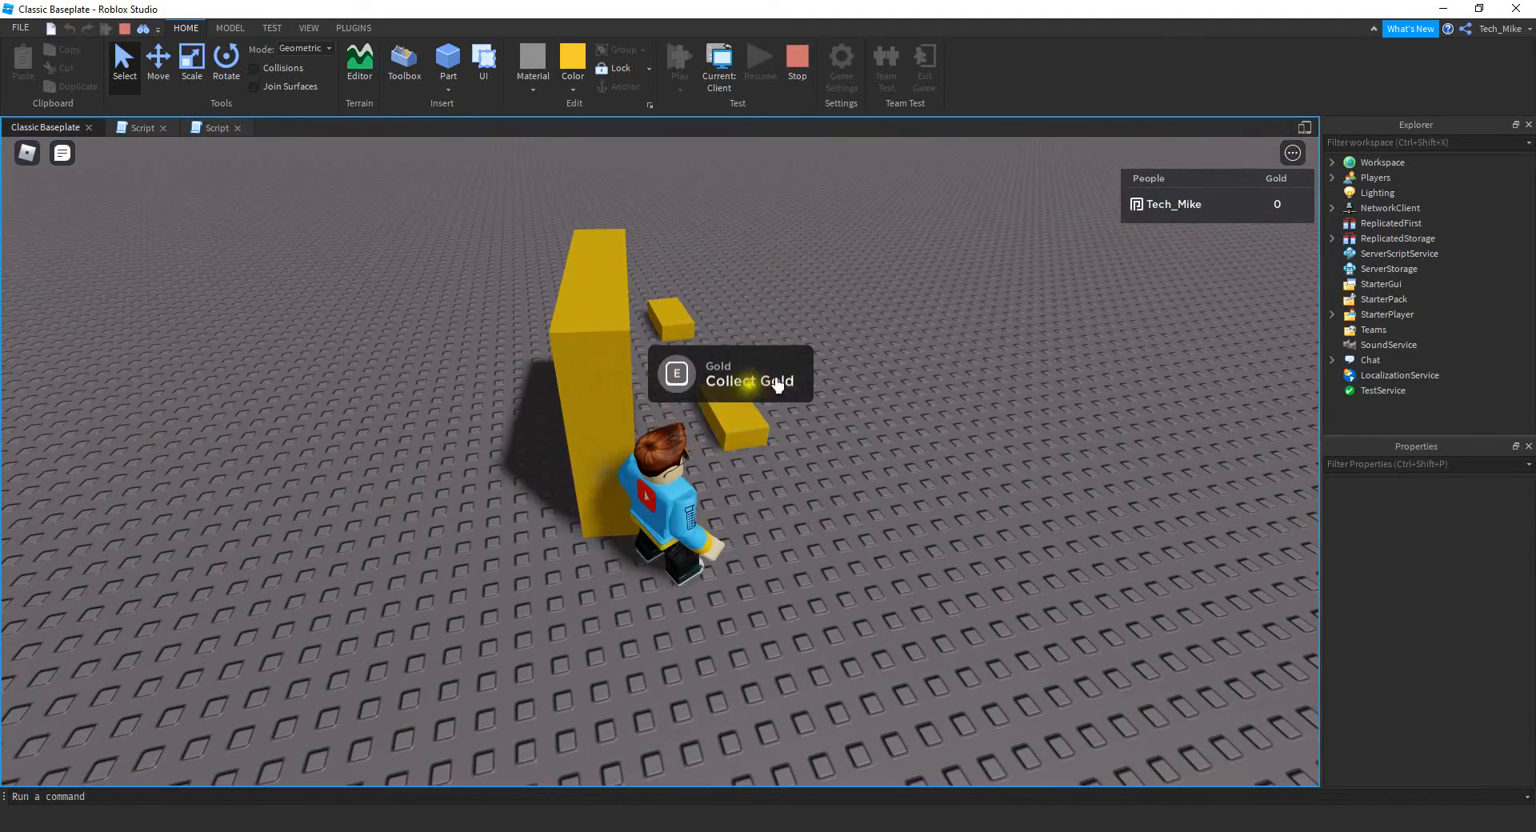
click(796, 59)
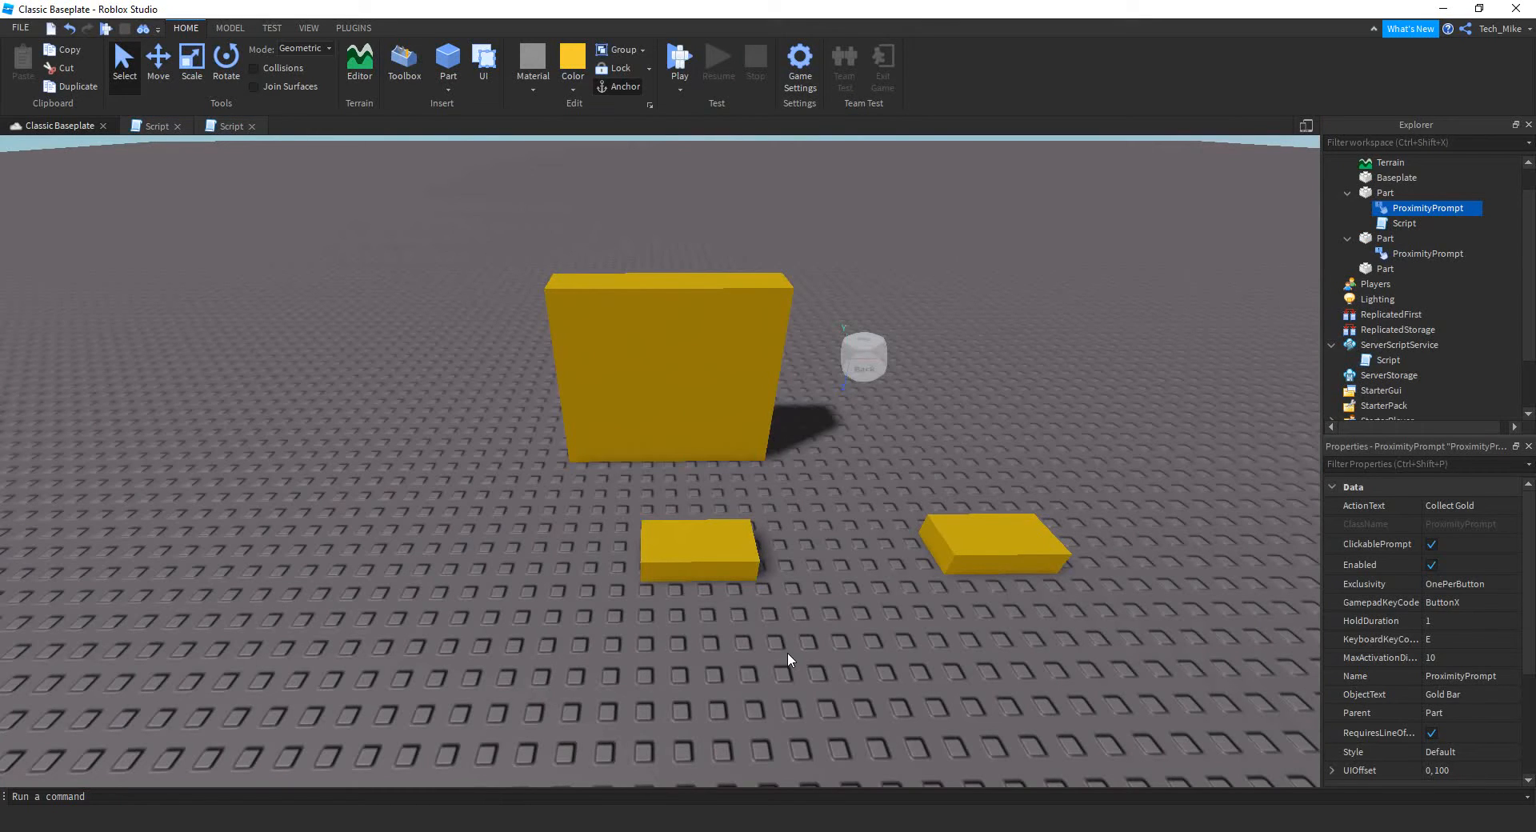
mouse_move(1412, 331)
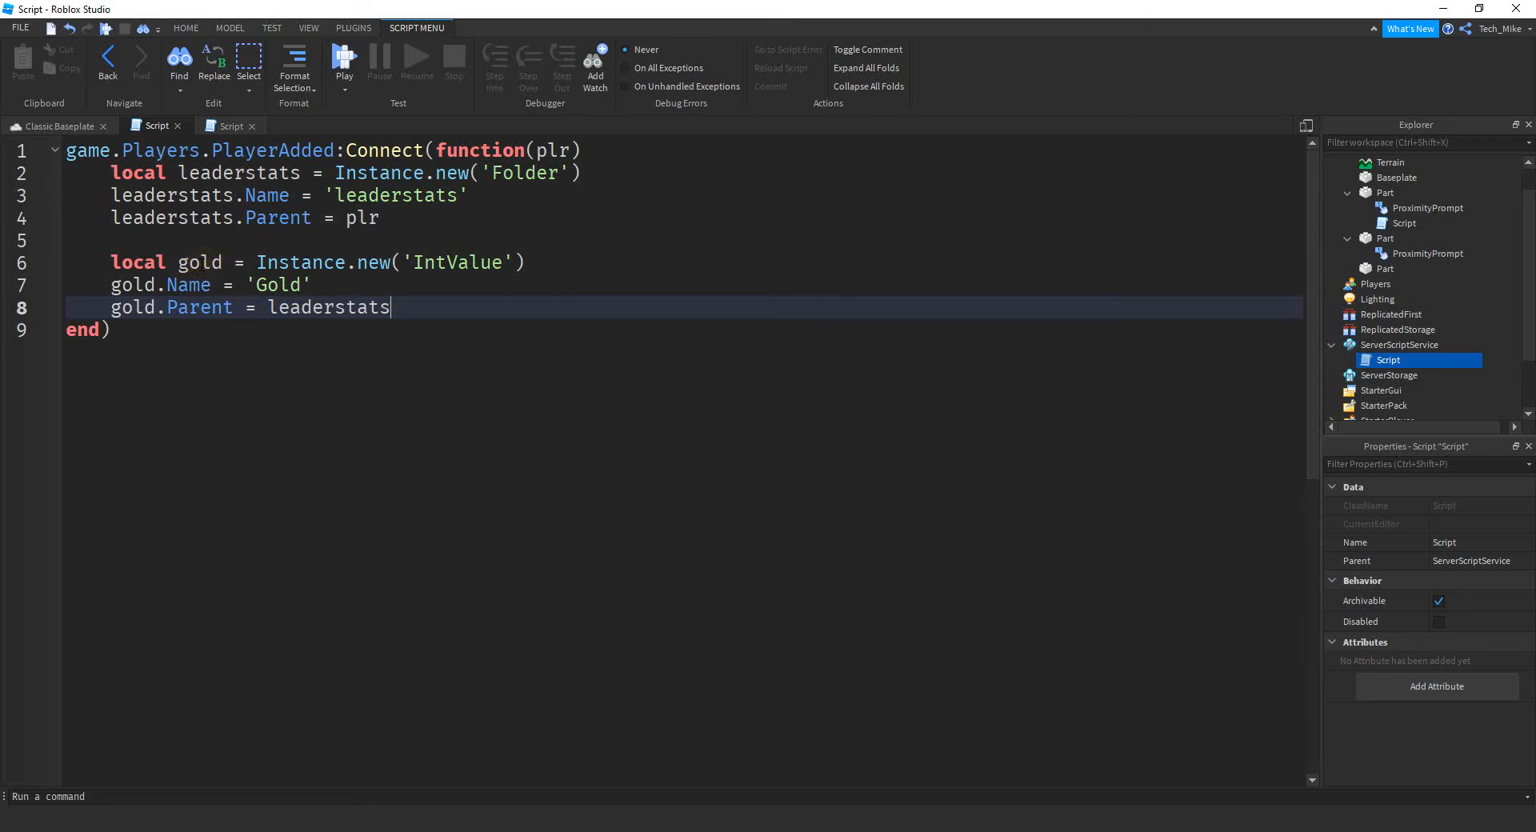
Select the second gold part in Explorer and search its insert list for 'sc'
click(52, 125)
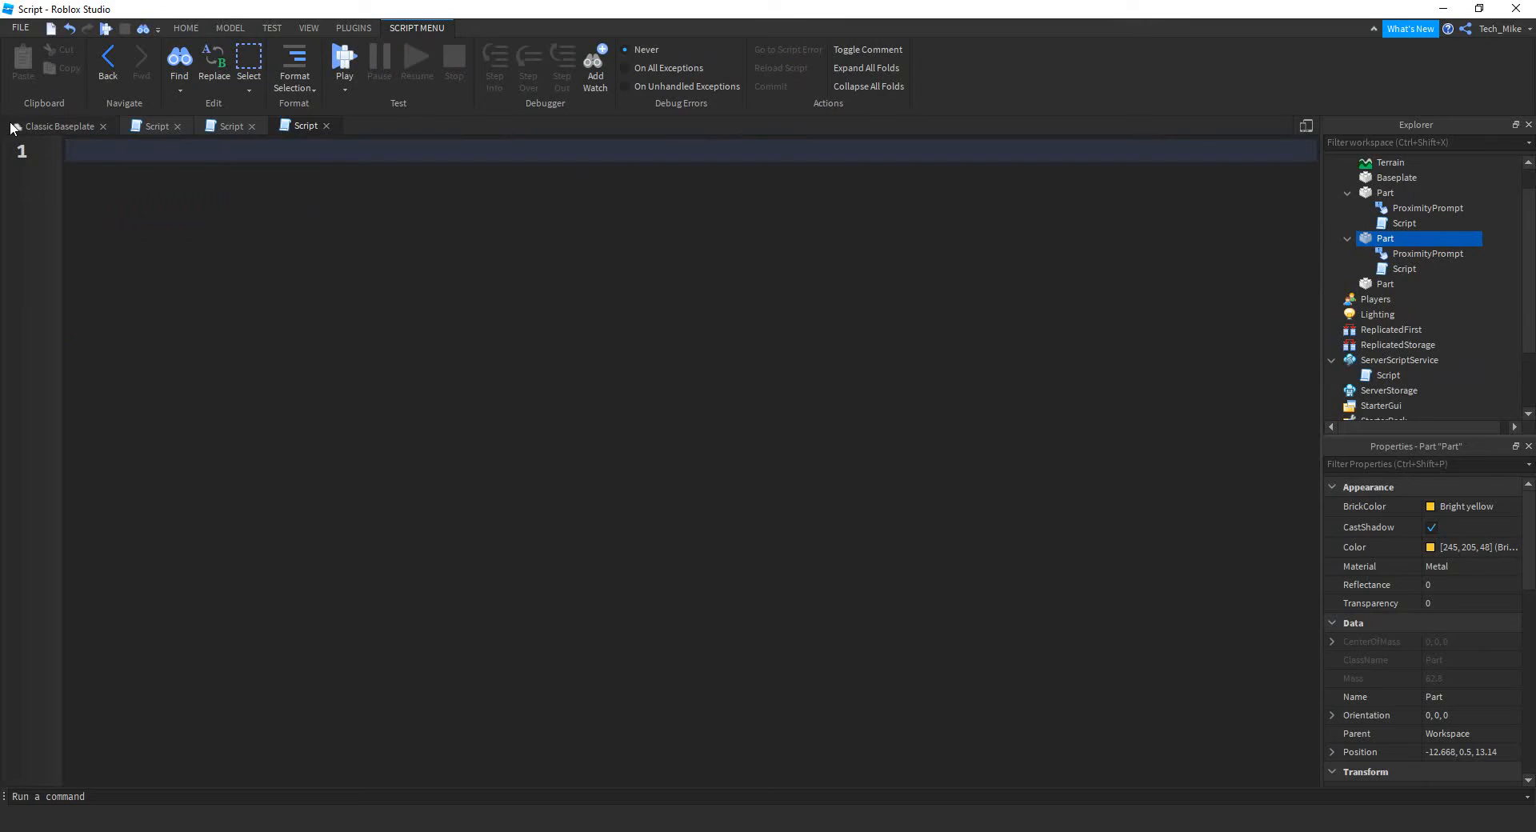
text(script)
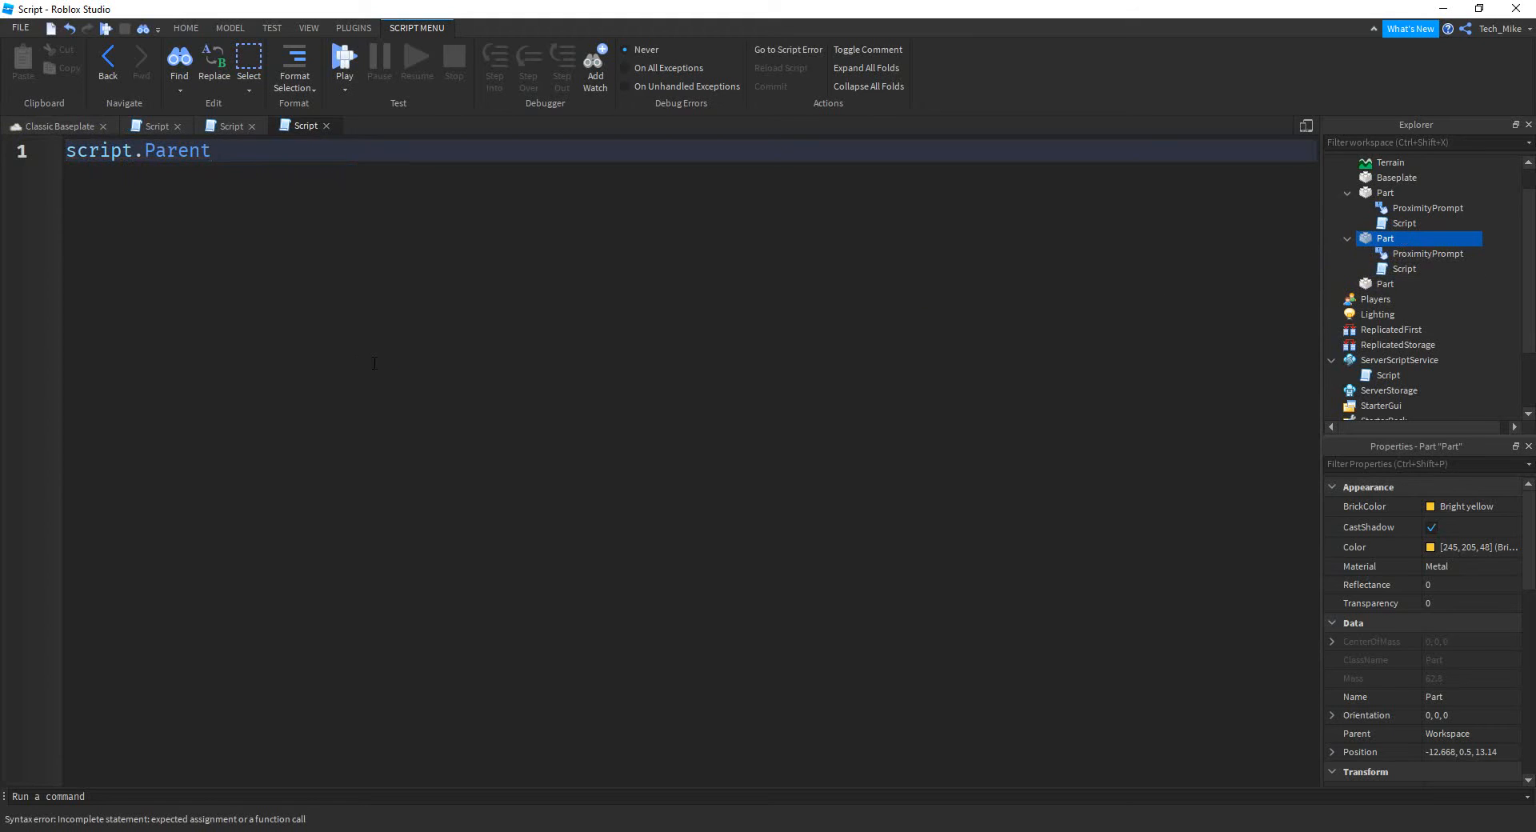
Connect script.Parent.ProximityPrompt.Triggered to a function taking plr
text(.P)
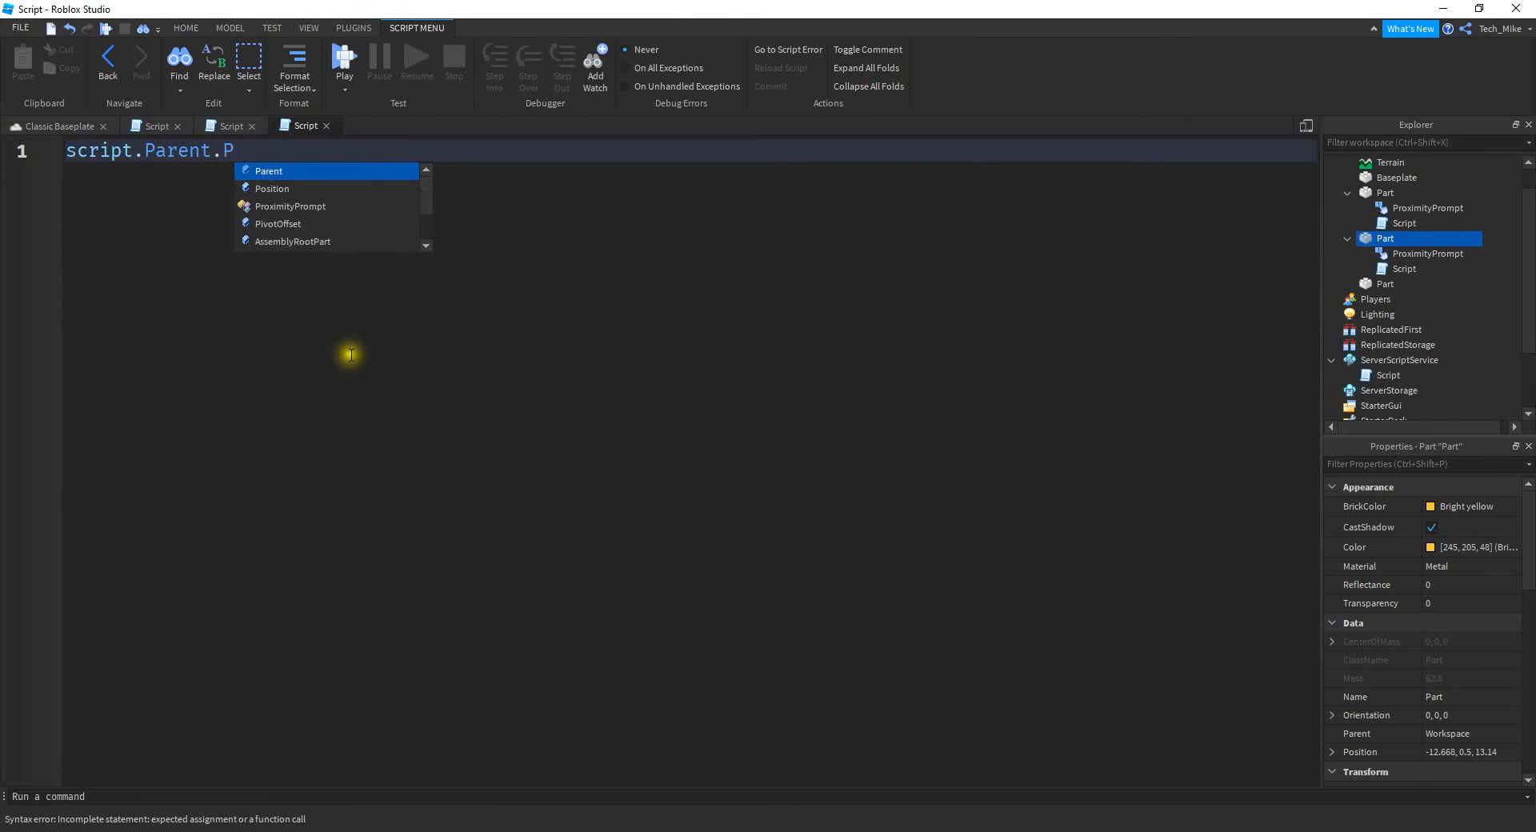
click(289, 205)
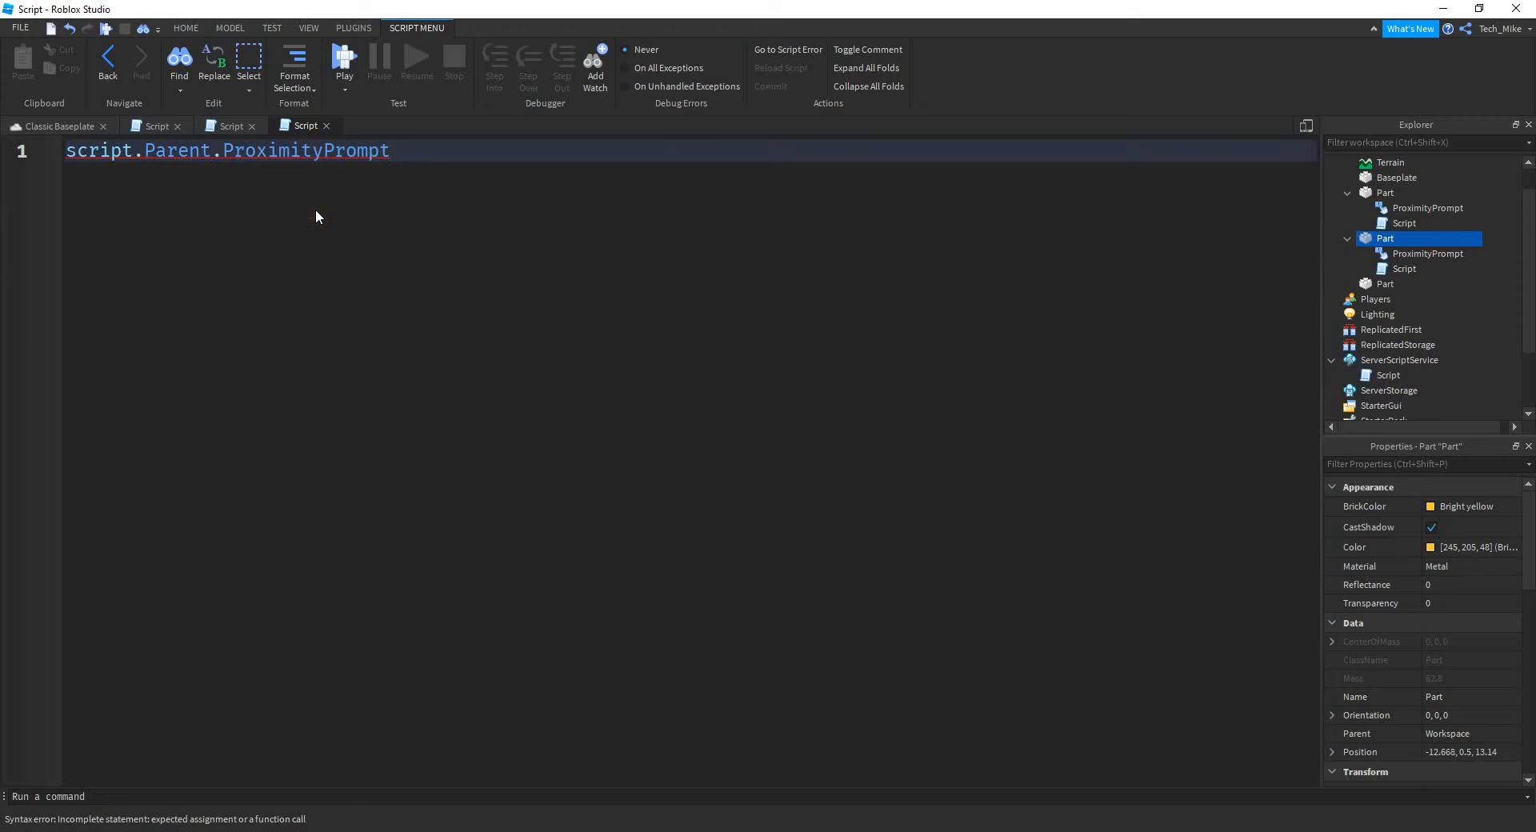
text(.Triggered)
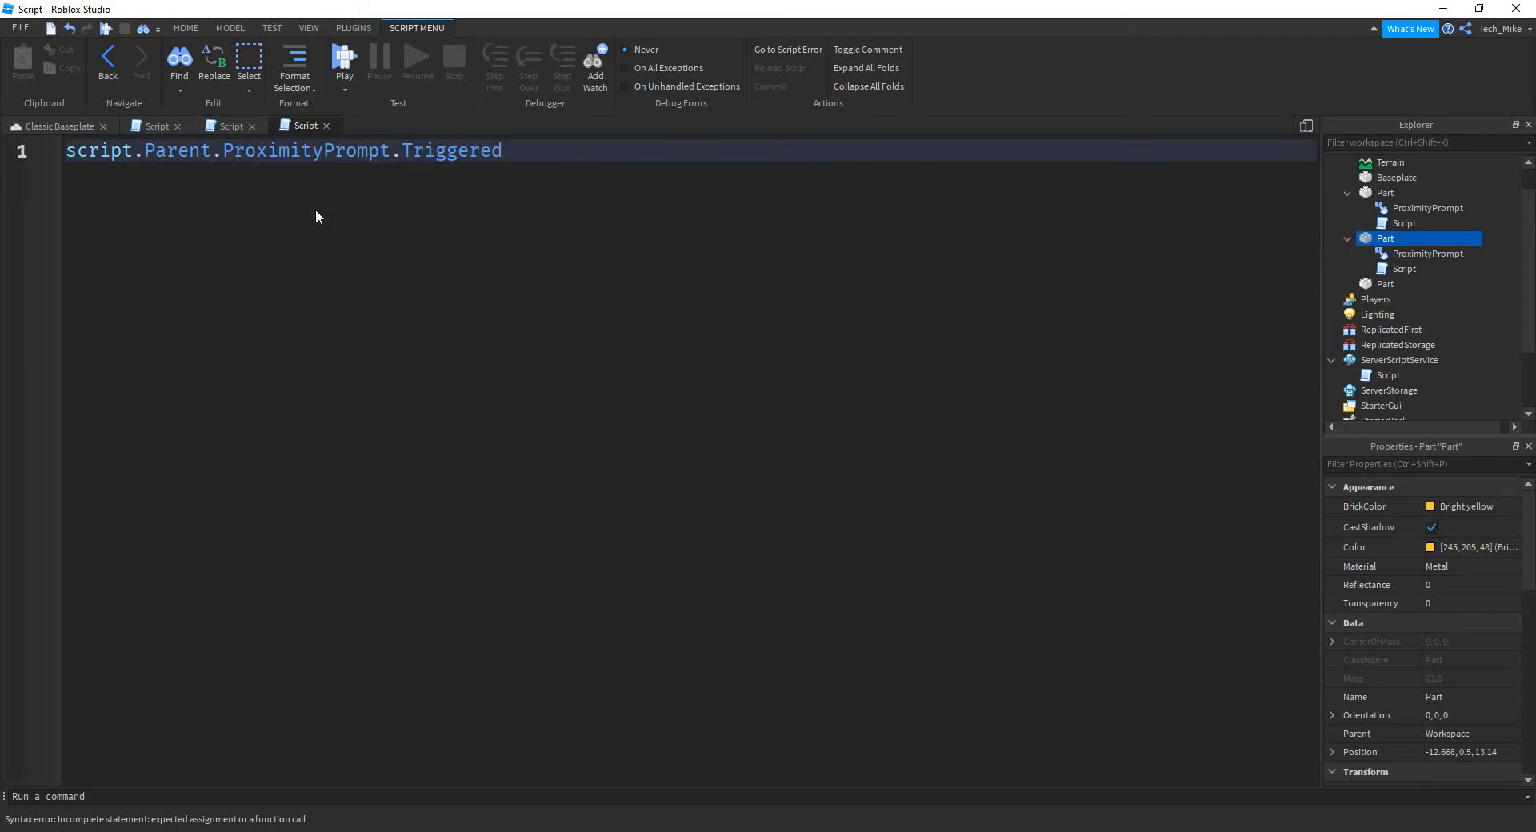
text(:Connect())
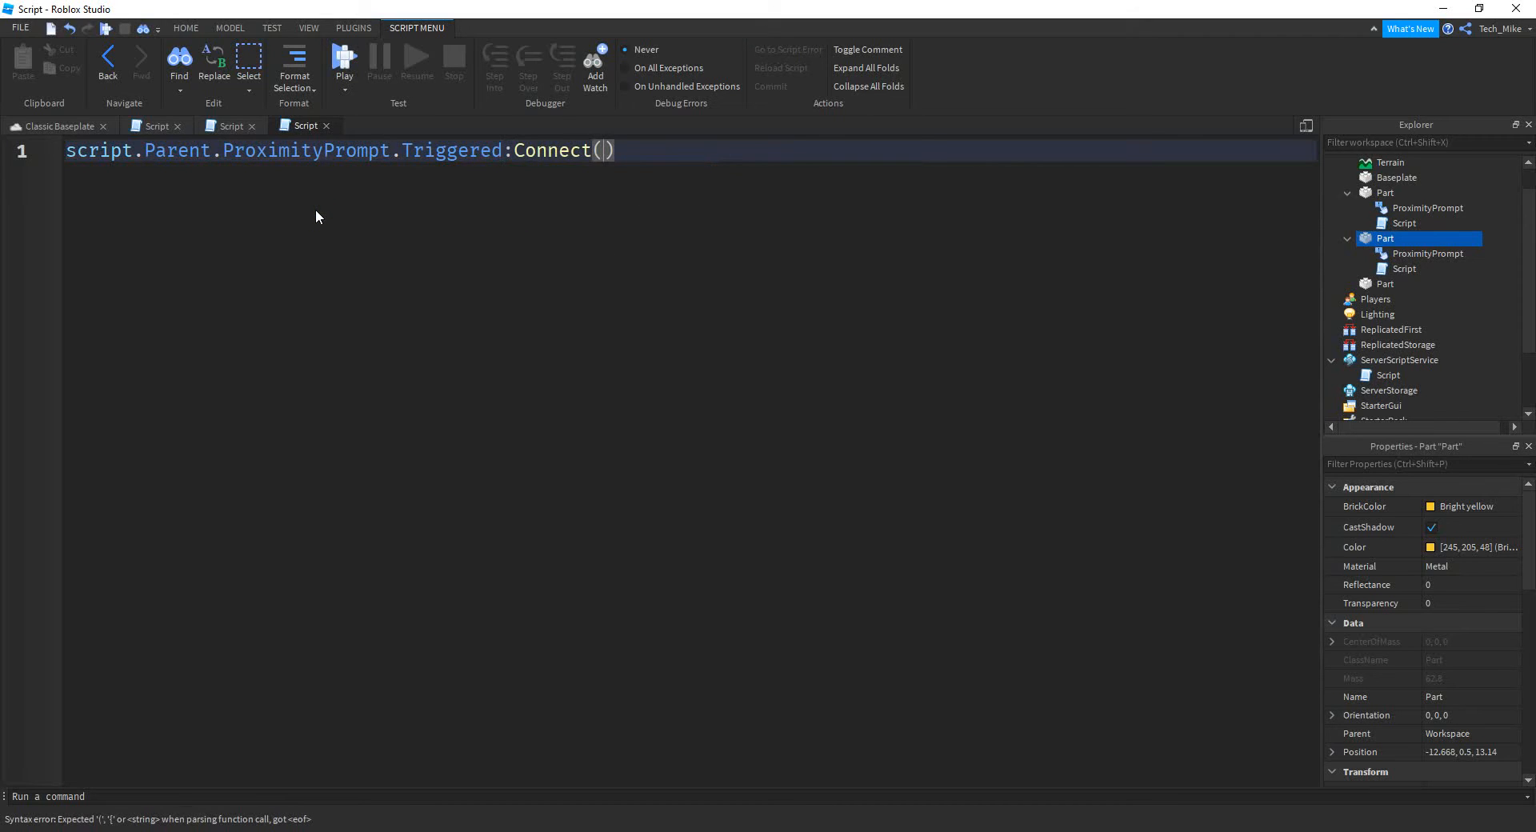
text(function)
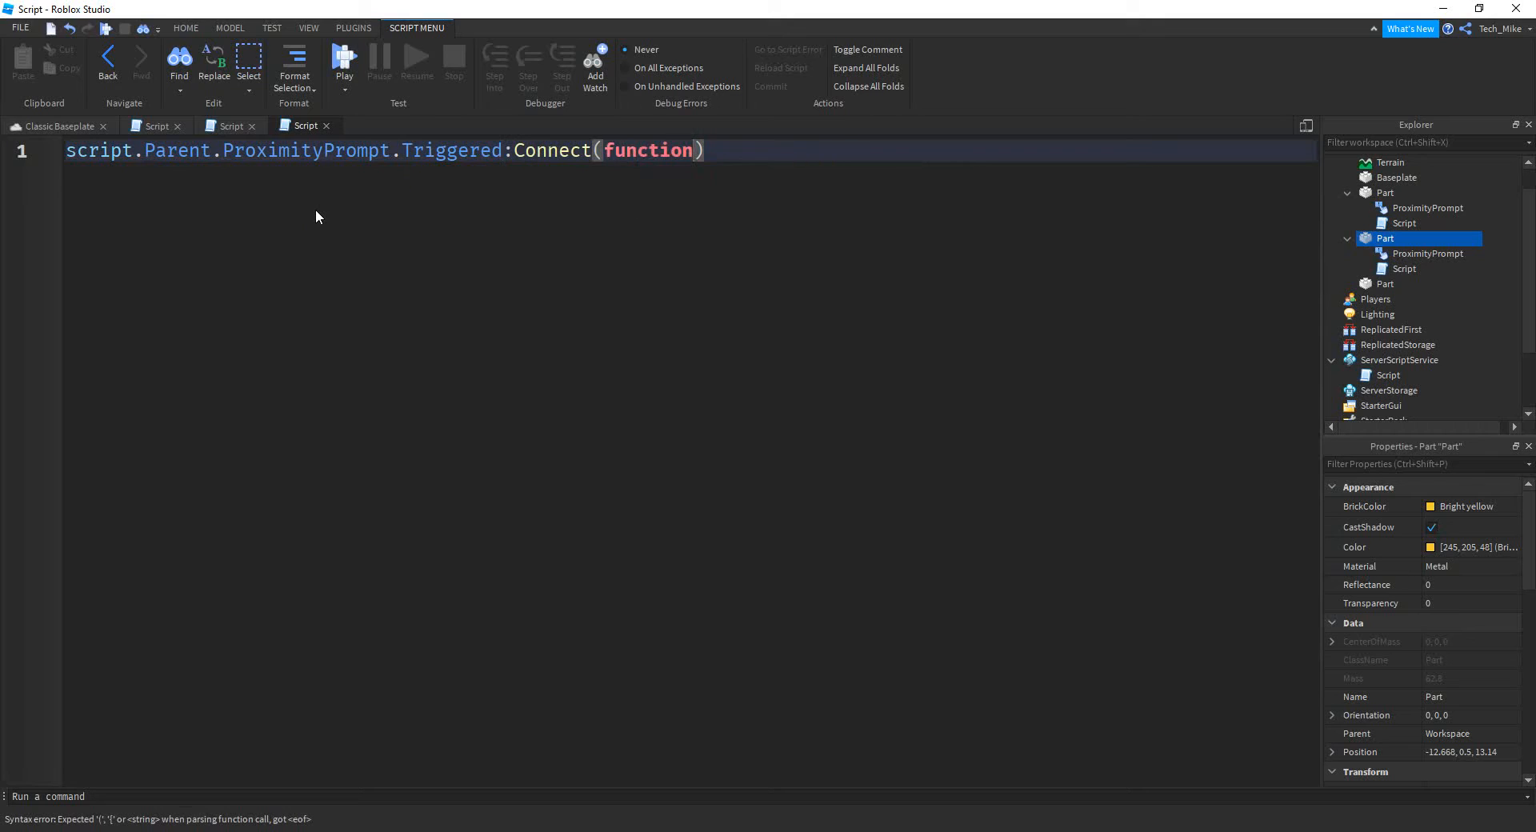
text(())
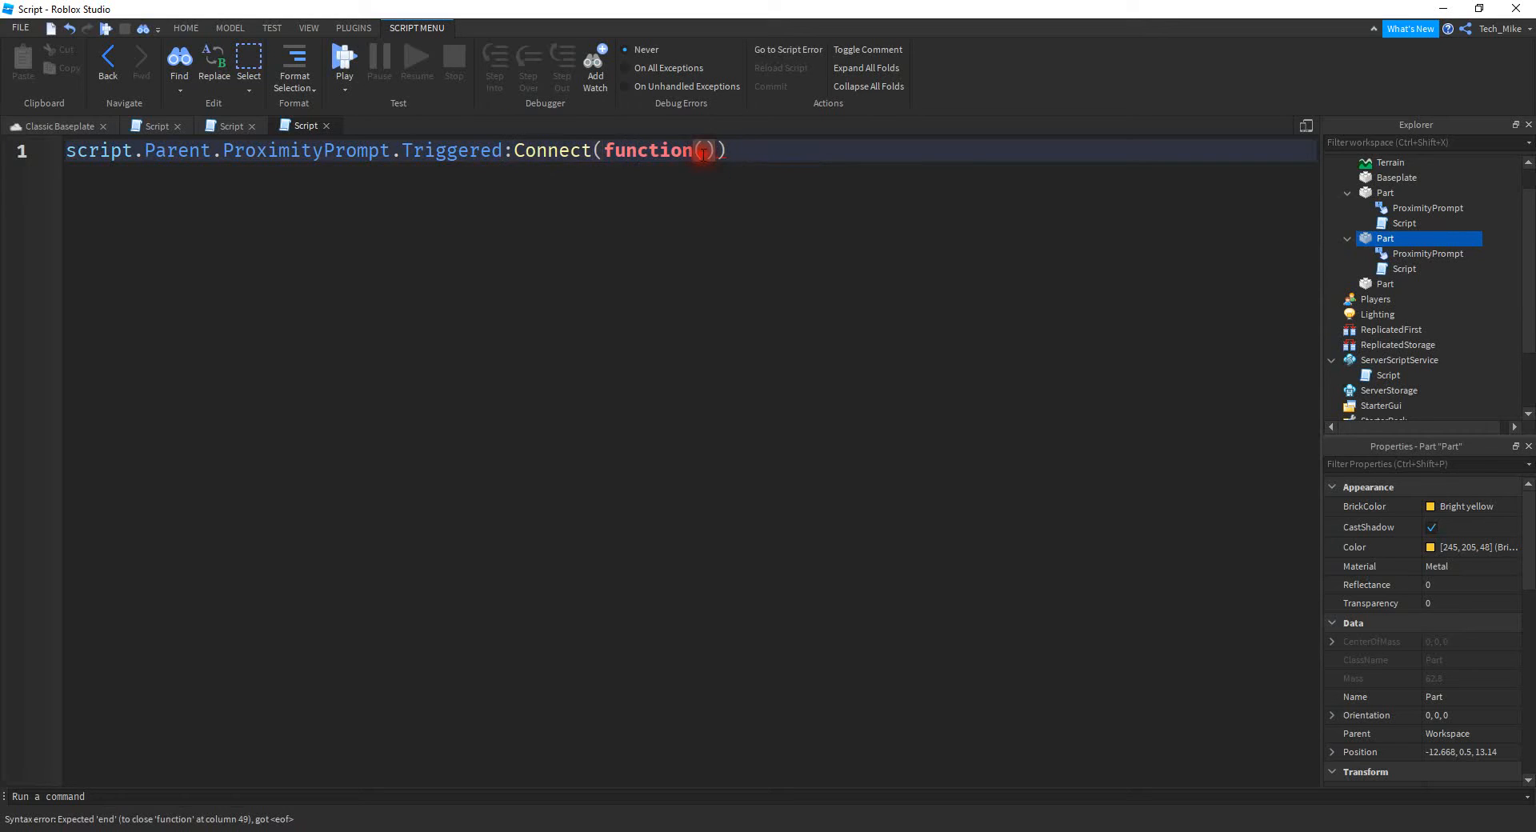
text(plr)
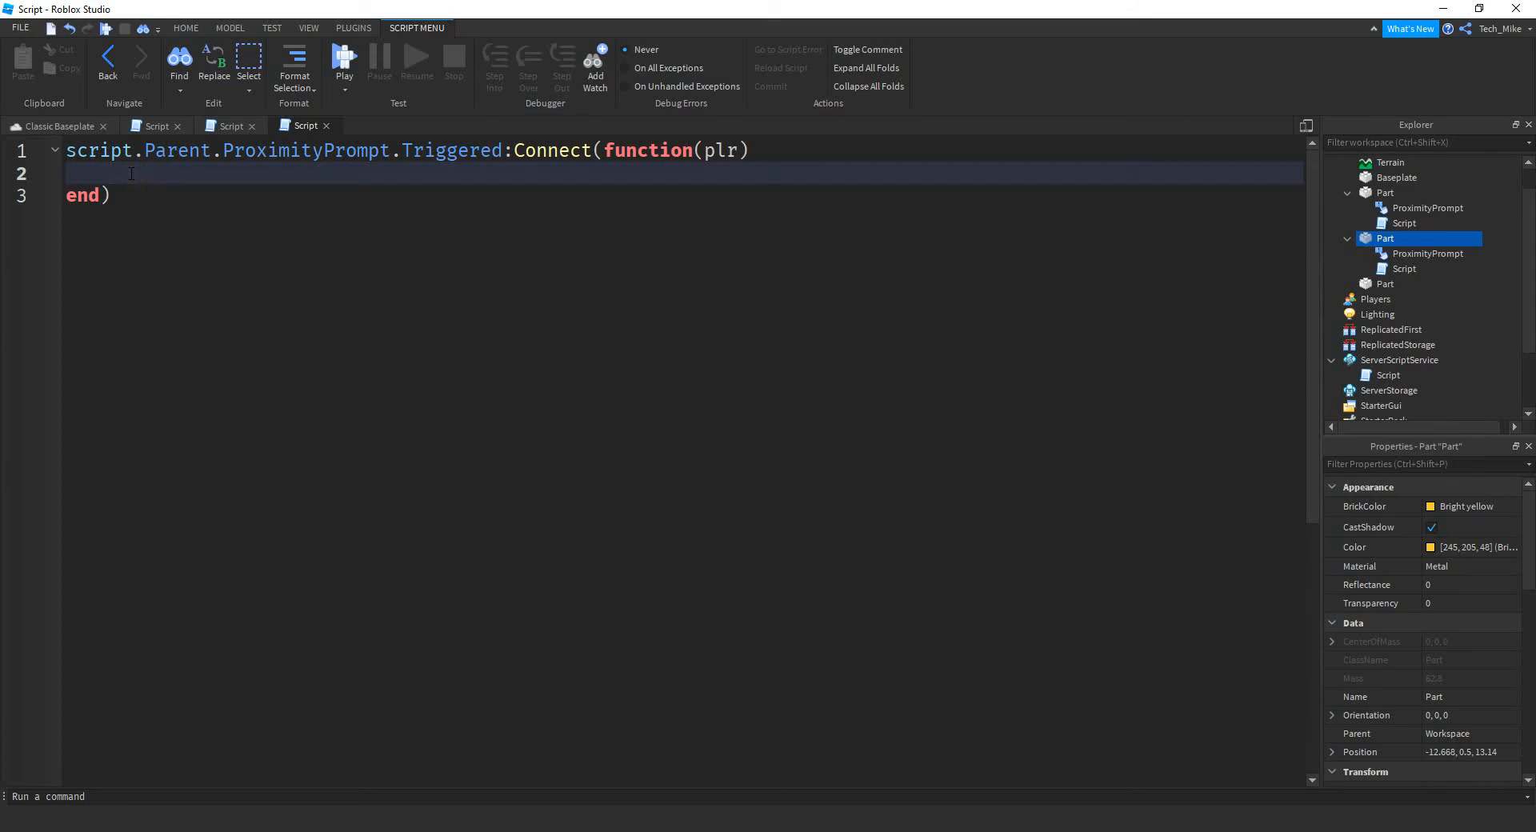
Inside the function, write plr.leaderstats.Gold.Value += 1
text(plr)
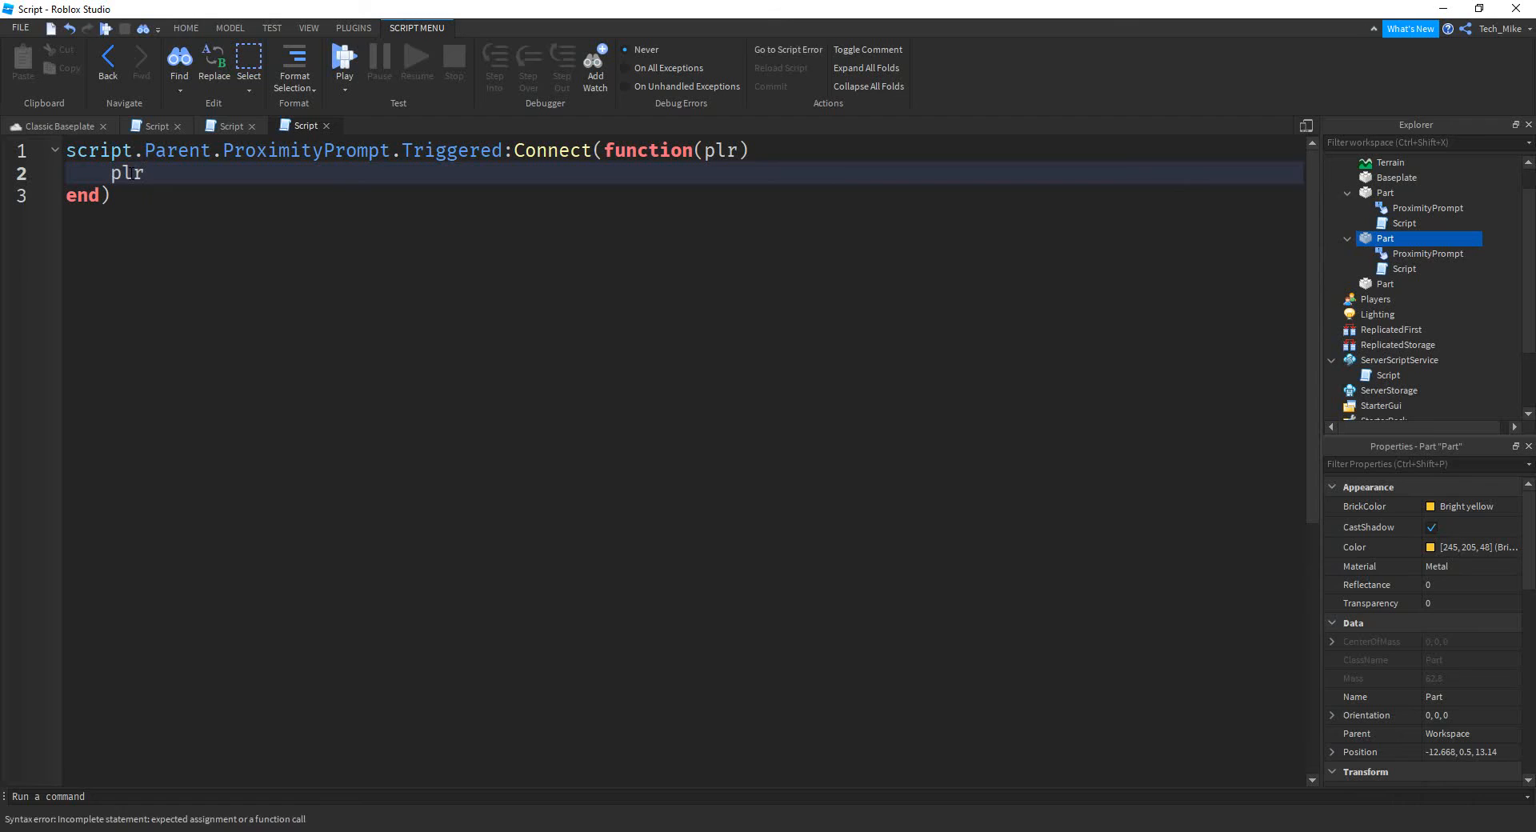
text(.l)
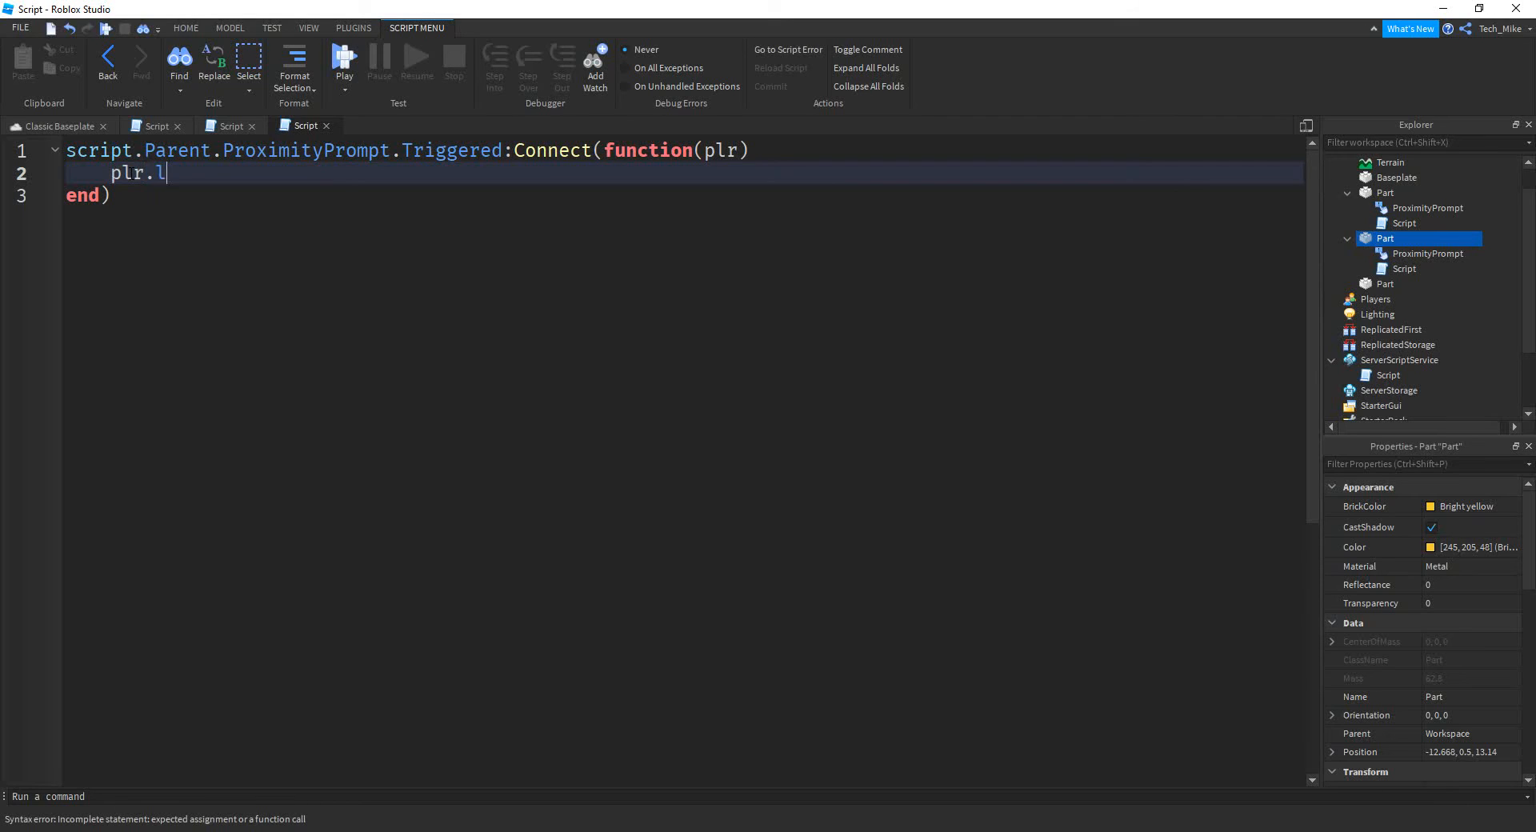
text(eadersta)
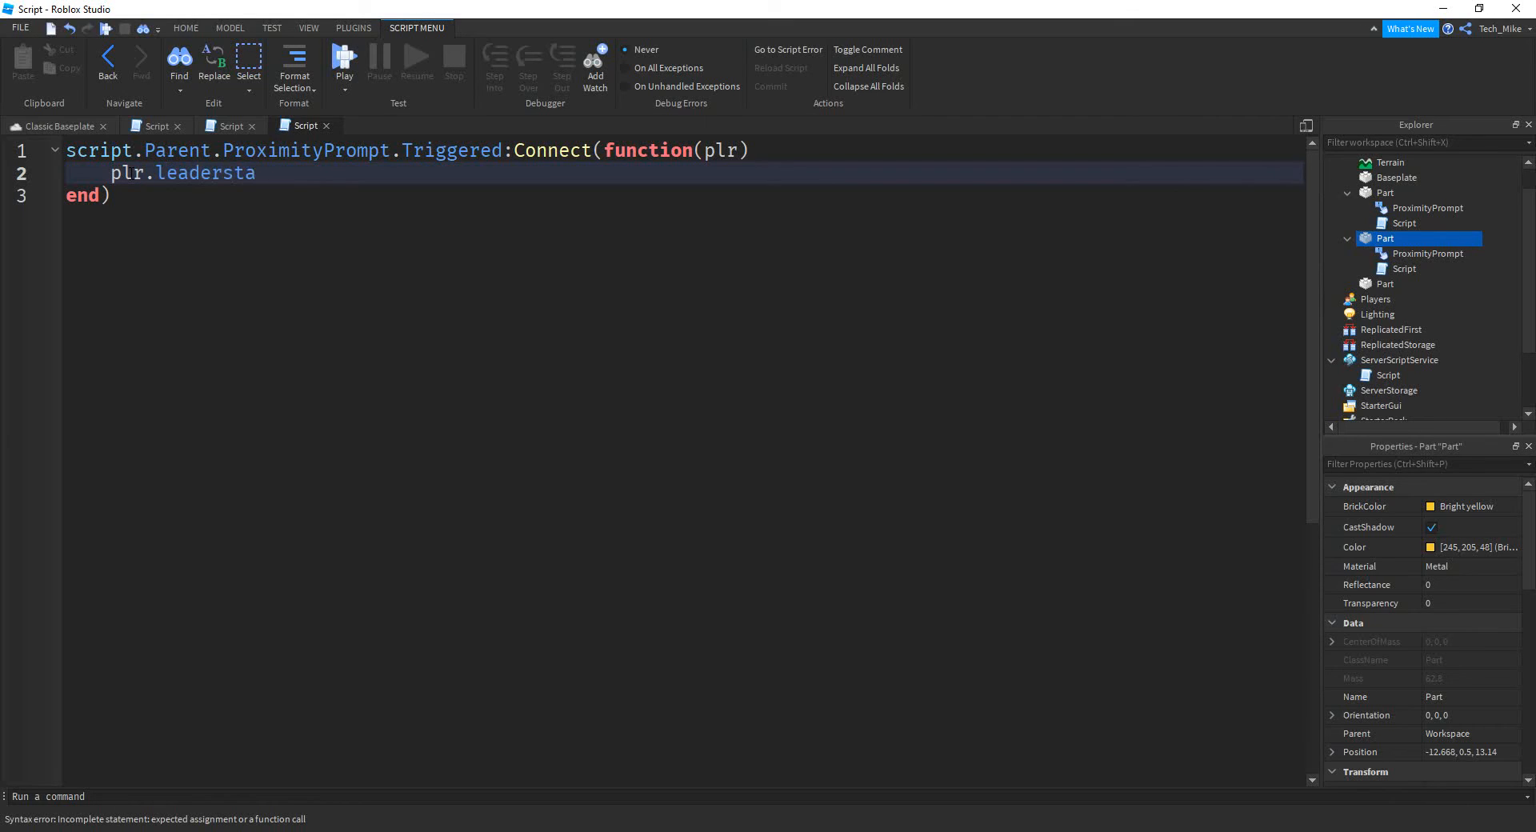
text(ts.G)
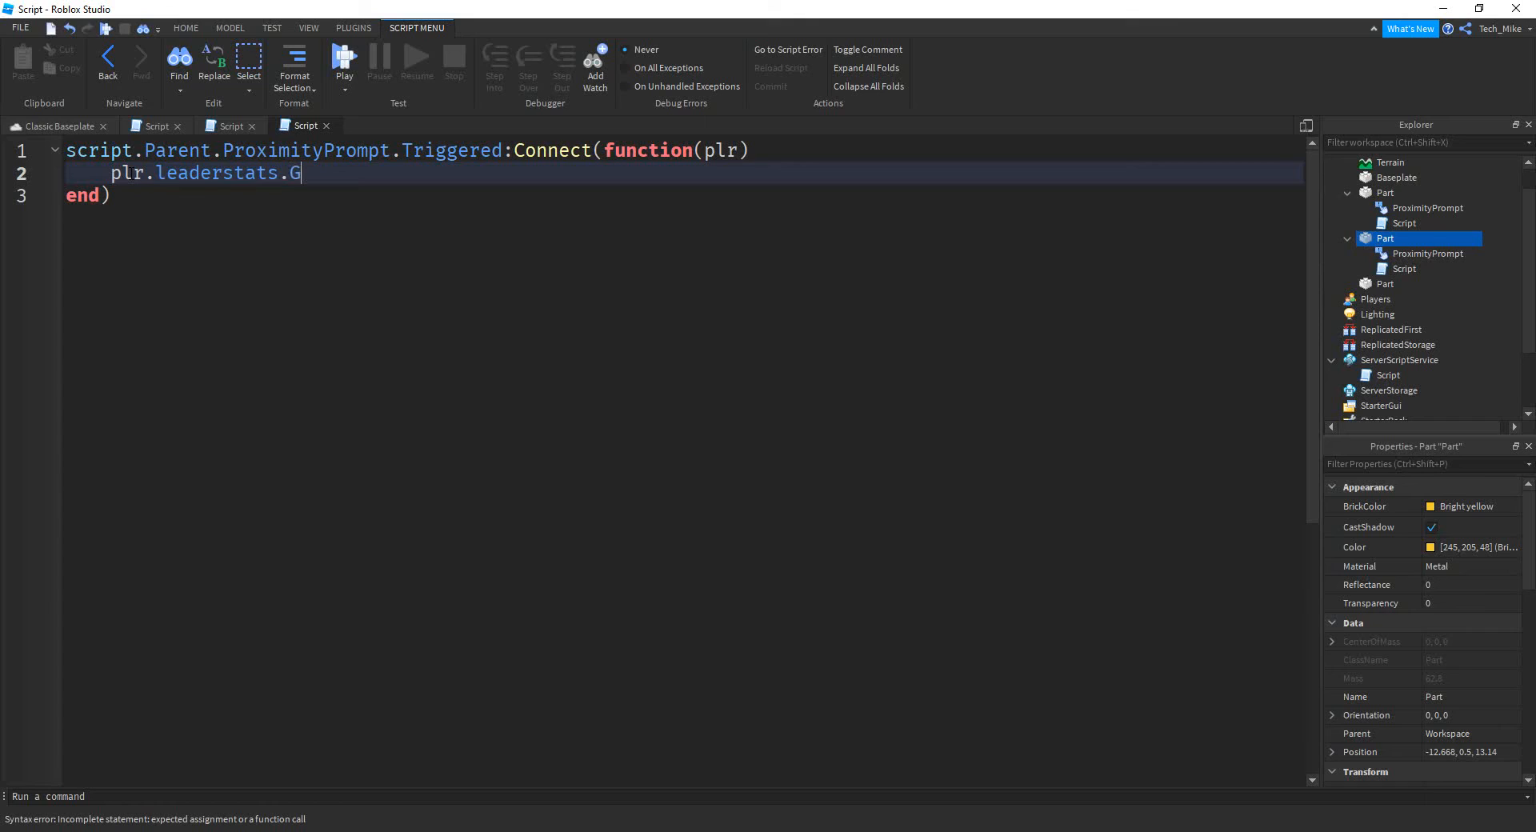
text(old.Va)
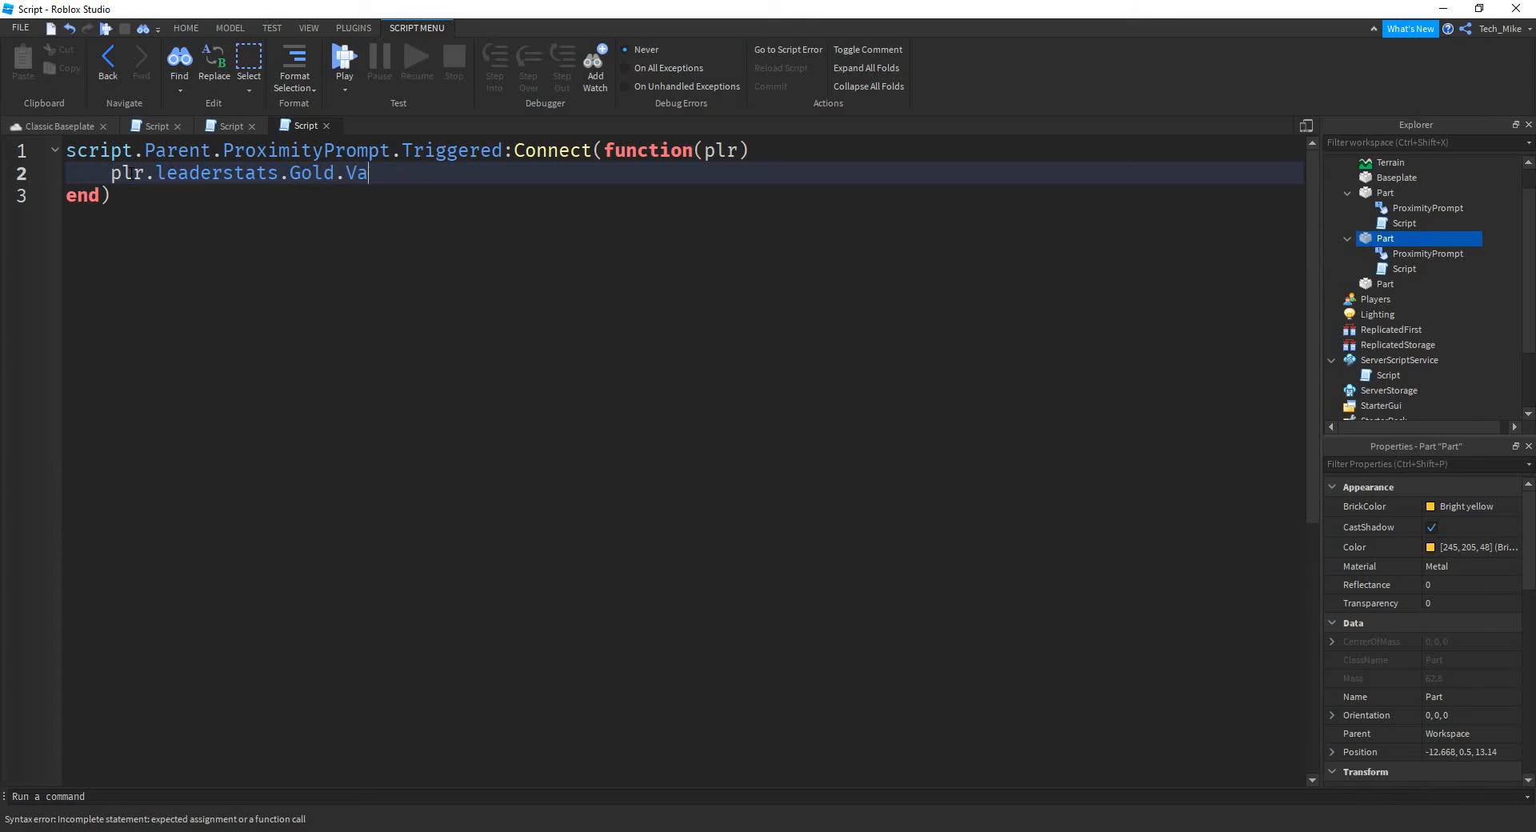
text(lue)
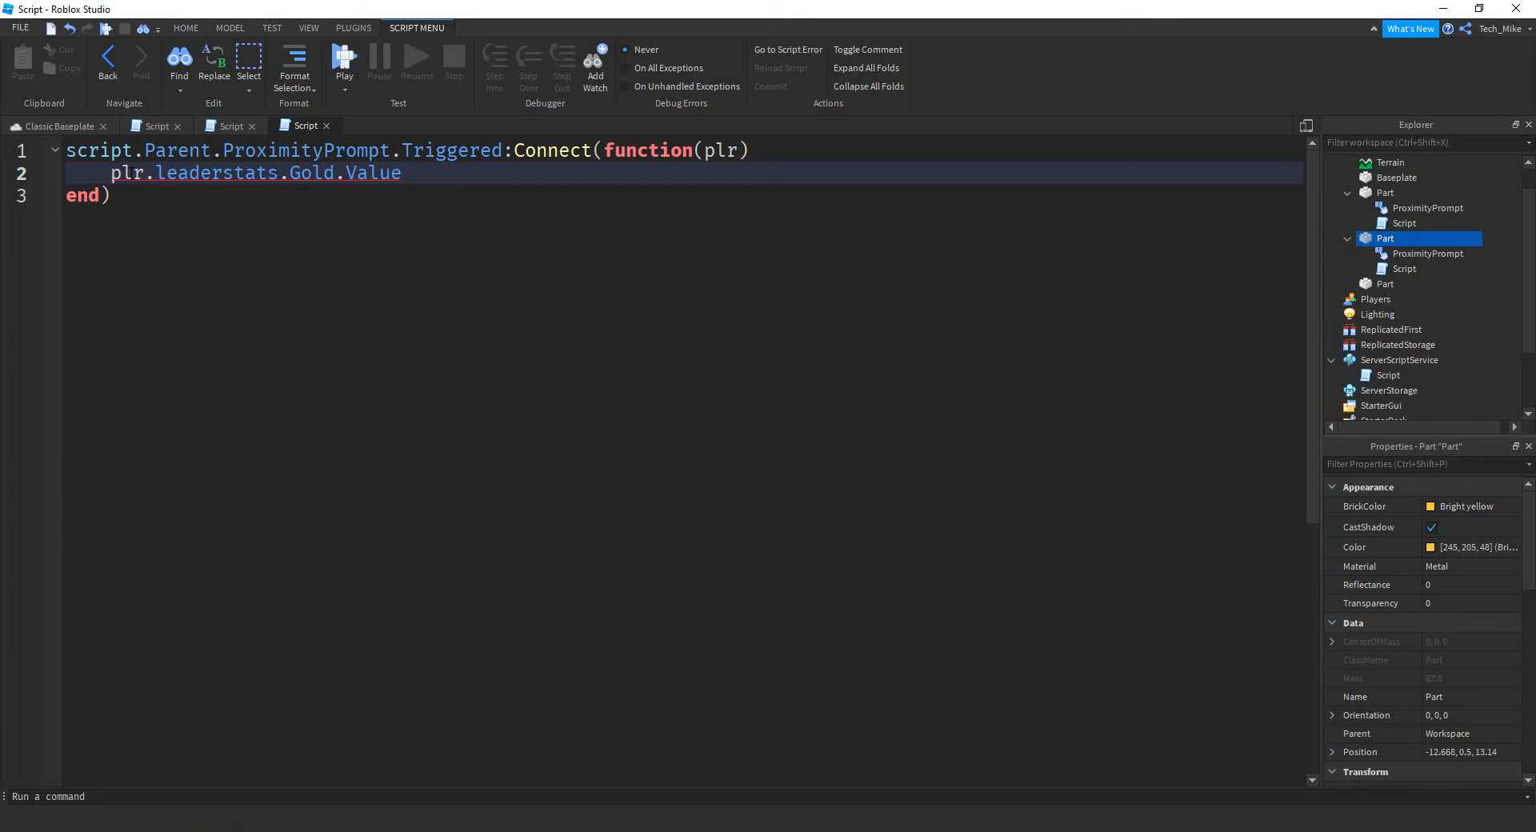
text(+)
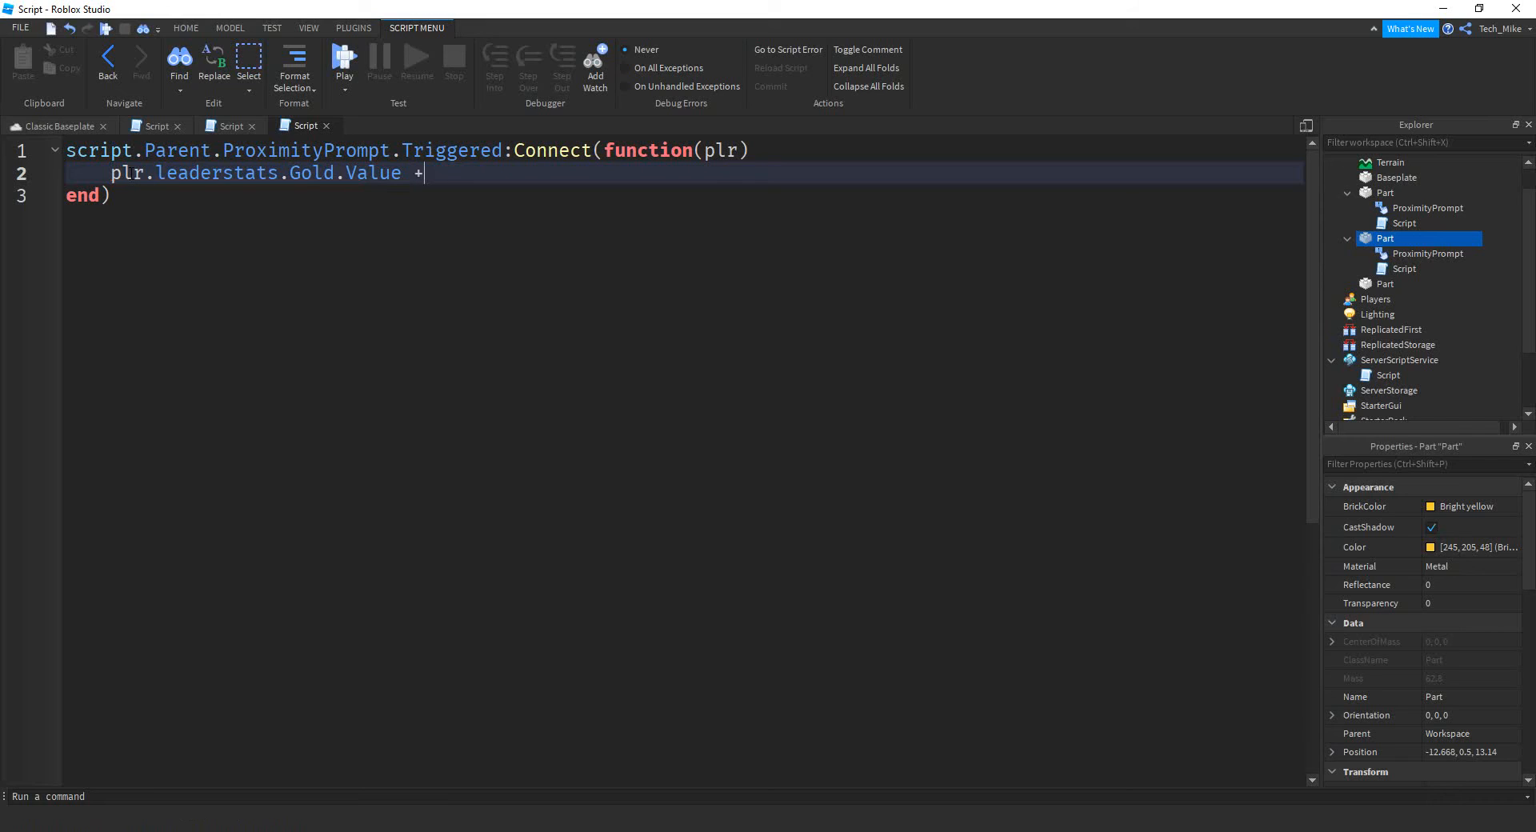
text(= 1)
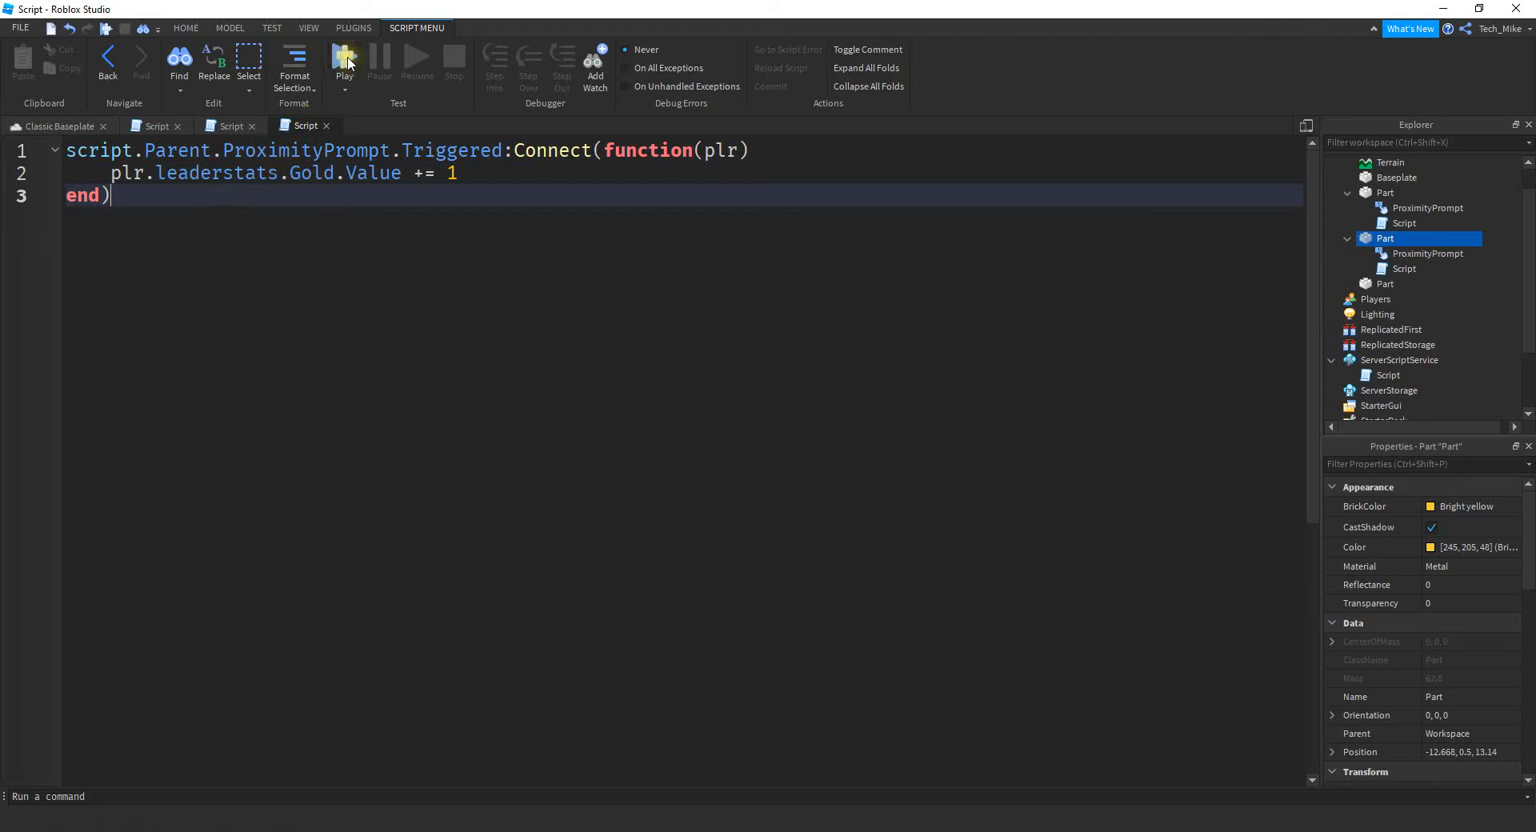
Start a playtest and press E twice at the gold bar to collect more Gold
click(344, 59)
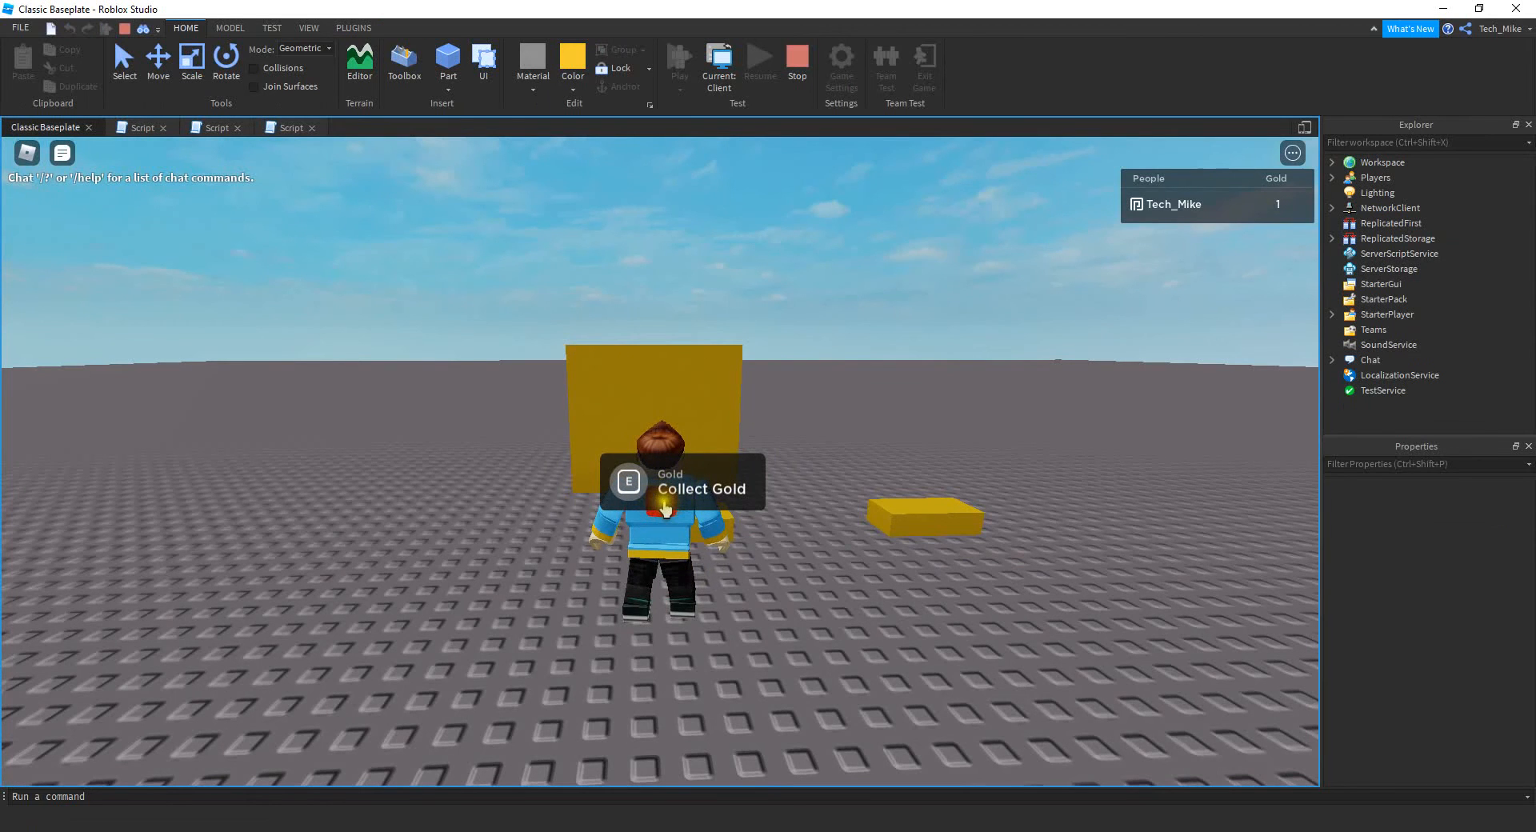
key(e)
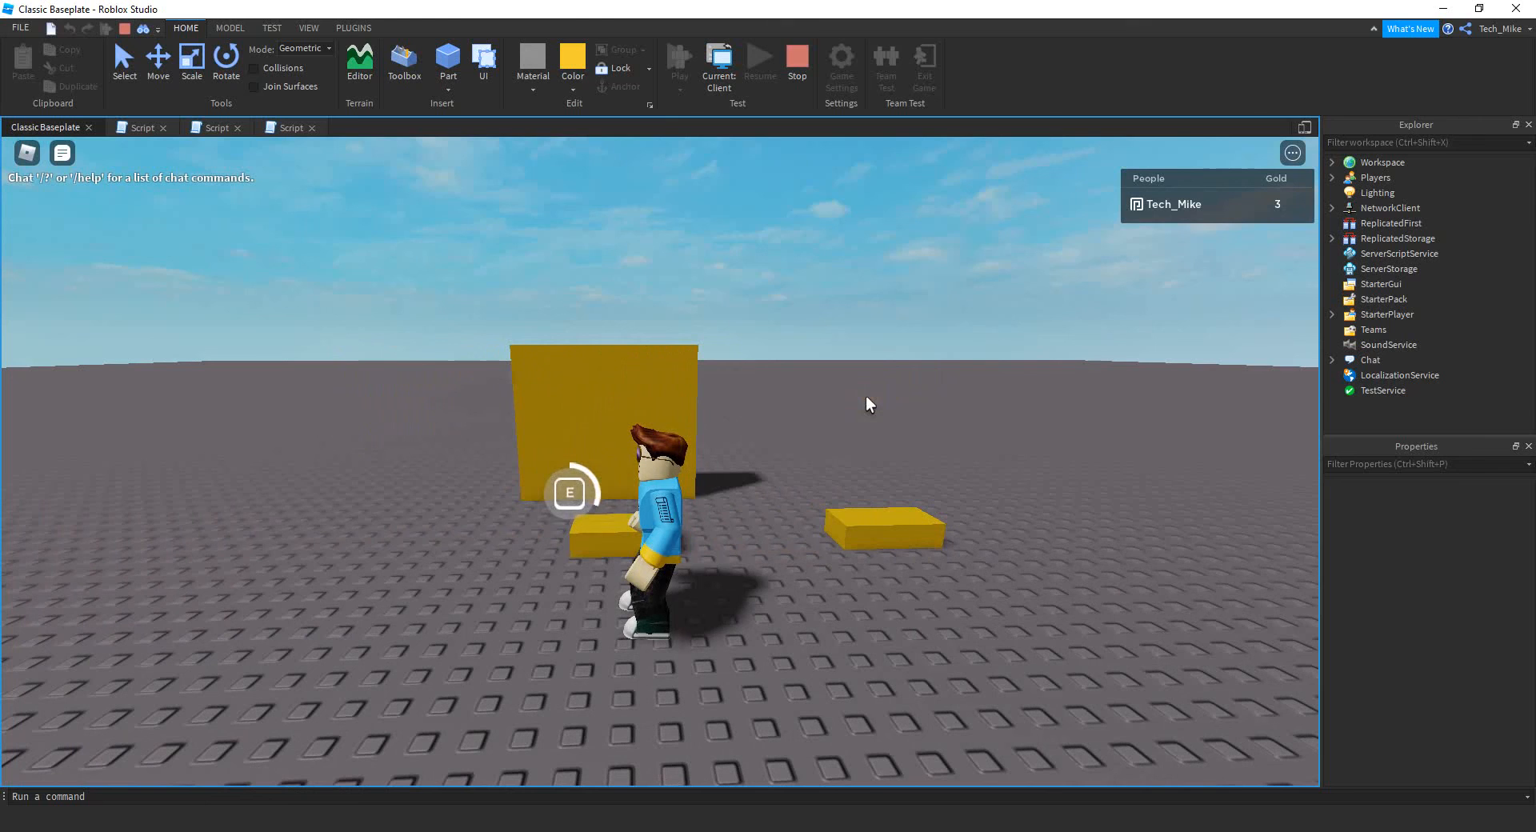
key(e)
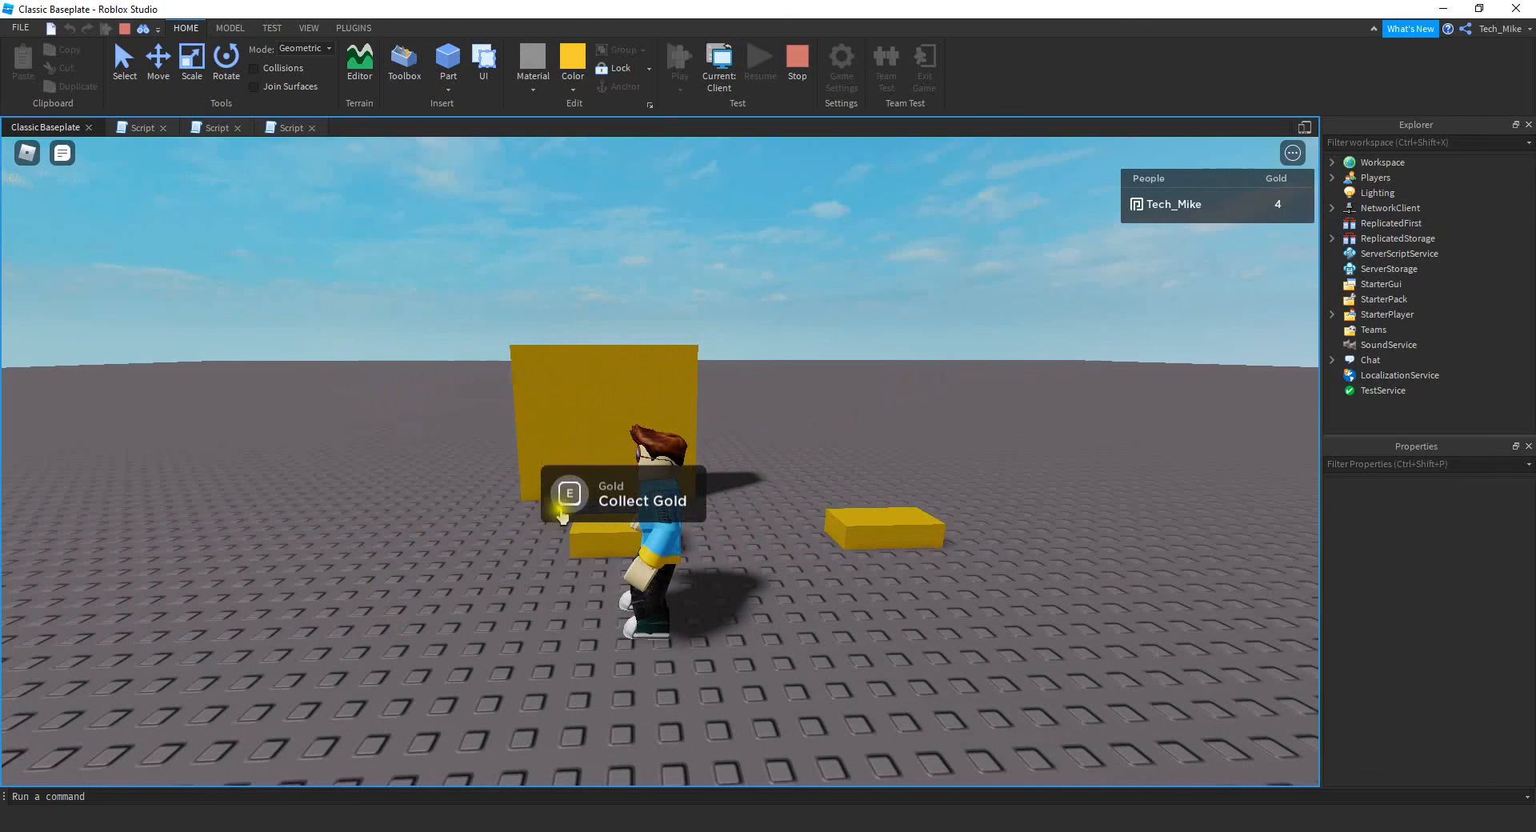